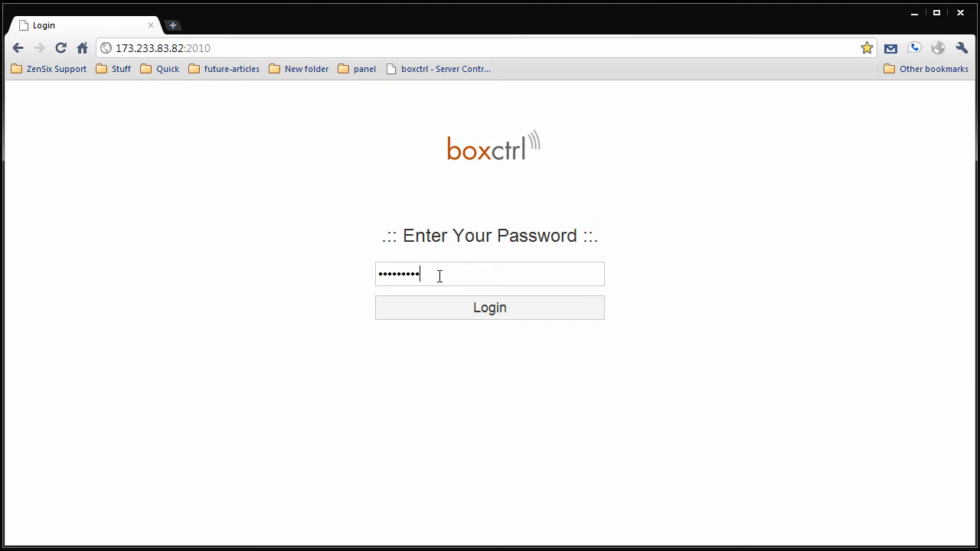
Type the panel password into the boxctrl login field
{"action": "type", "text": "••"}
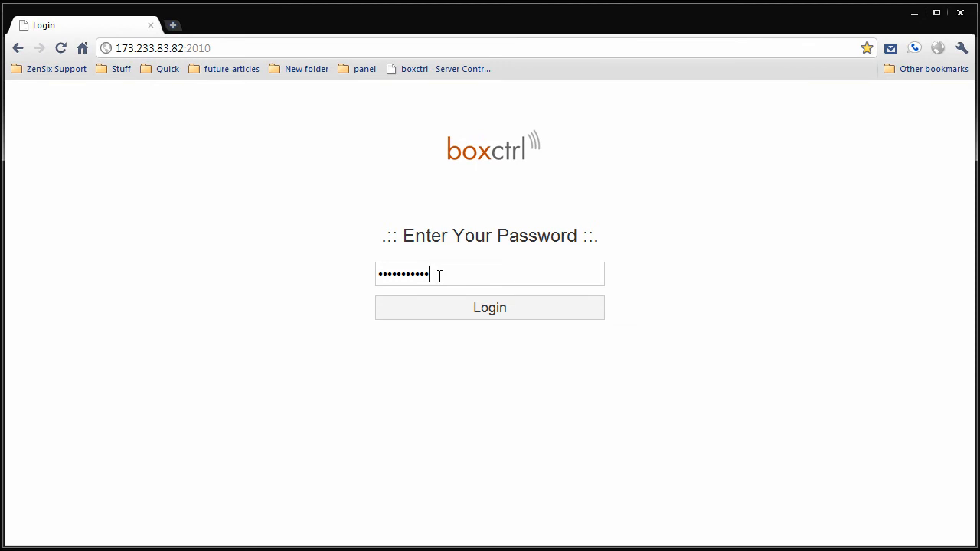
Log in and scroll the Server Overview to see service status, hostname, uptime and RAM
{"action": "left_click", "coordinate": [489, 308]}
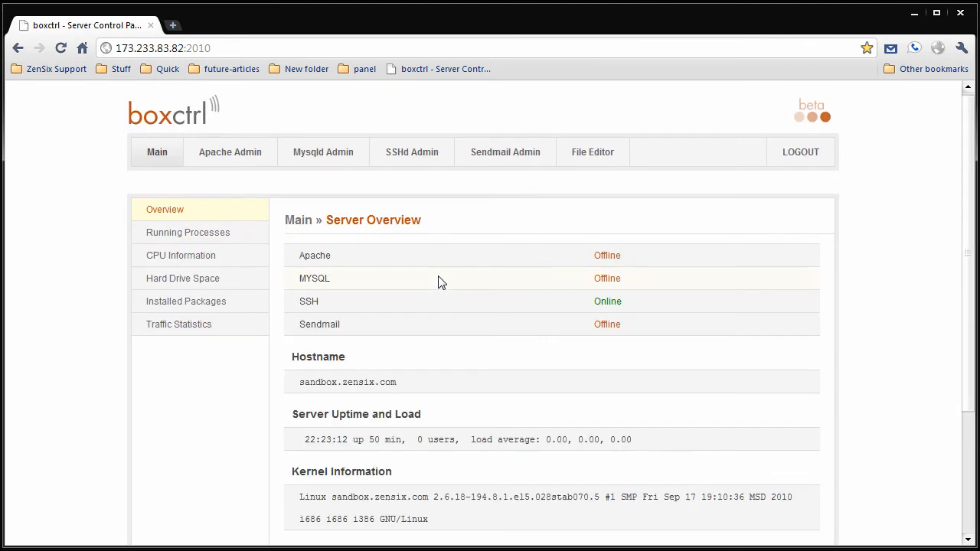
{"action": "mouse_move", "coordinate": [157, 156]}
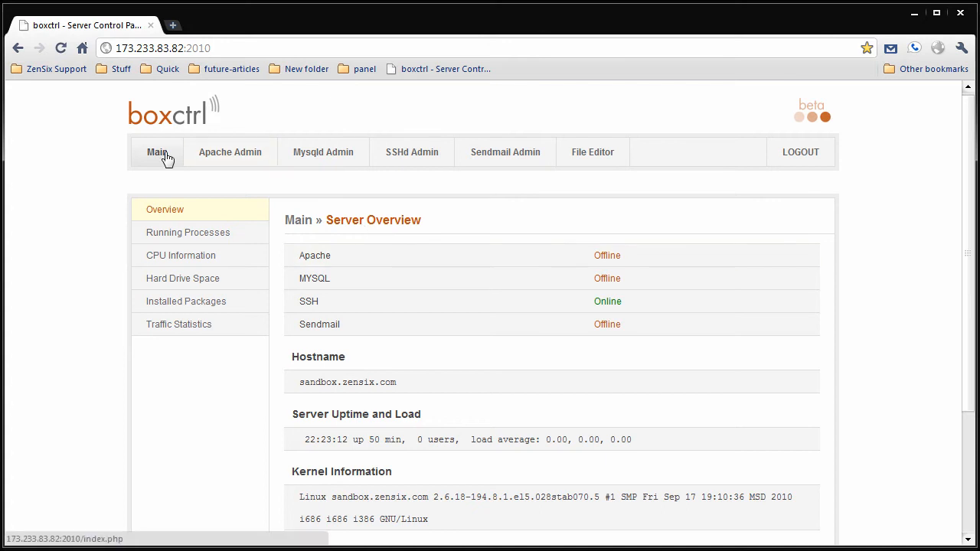
{"action": "mouse_move", "coordinate": [195, 166]}
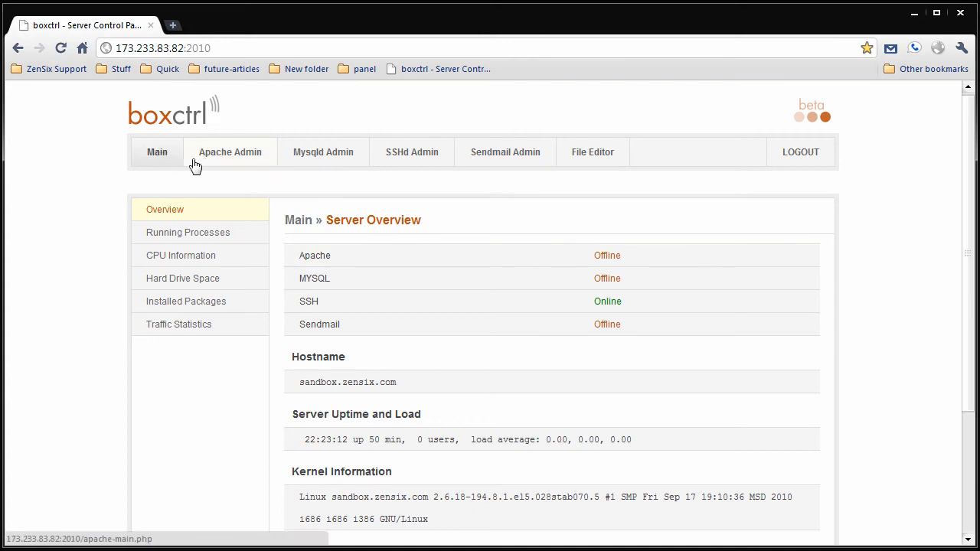
{"action": "mouse_move", "coordinate": [247, 158]}
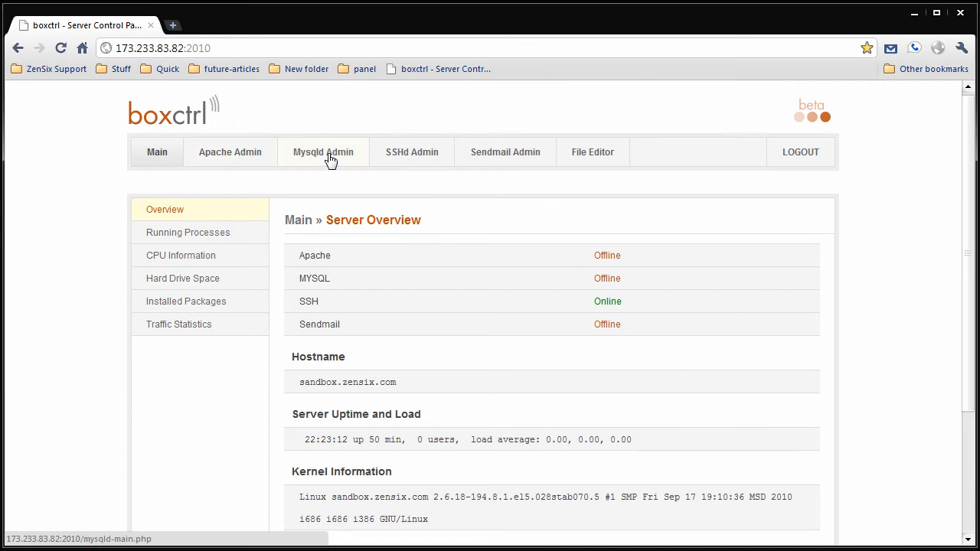
{"action": "mouse_move", "coordinate": [496, 163]}
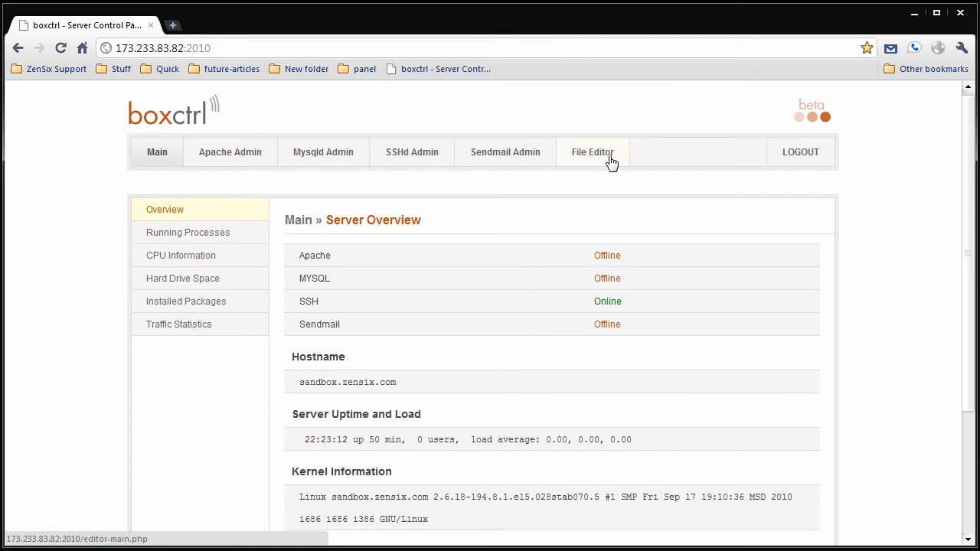
{"action": "mouse_move", "coordinate": [407, 207]}
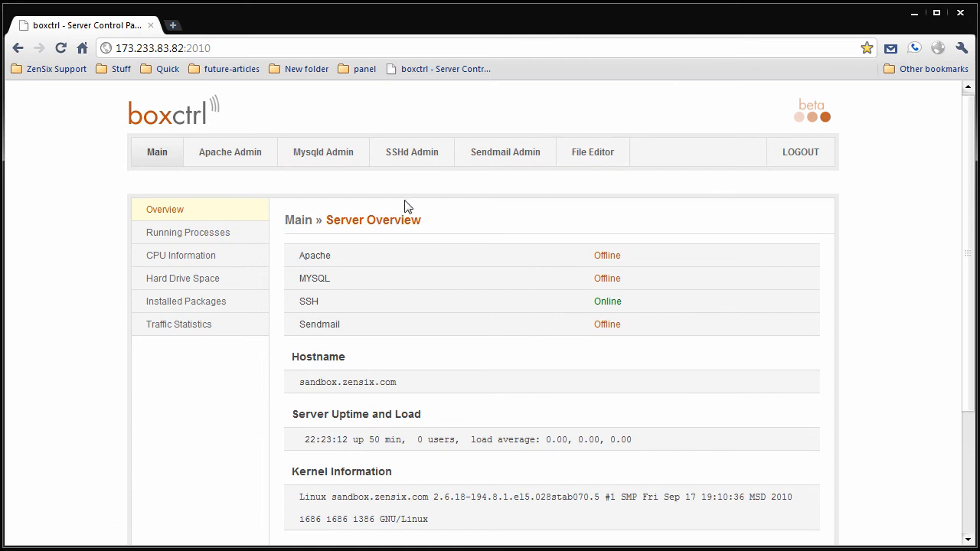
{"action": "mouse_move", "coordinate": [201, 237]}
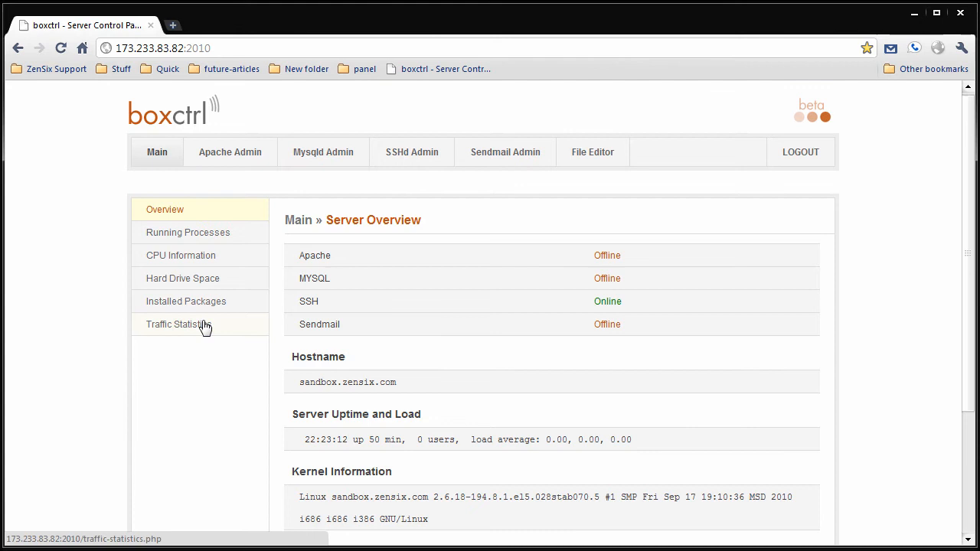
{"action": "scroll", "scroll_direction": "down", "scroll_amount": 3}
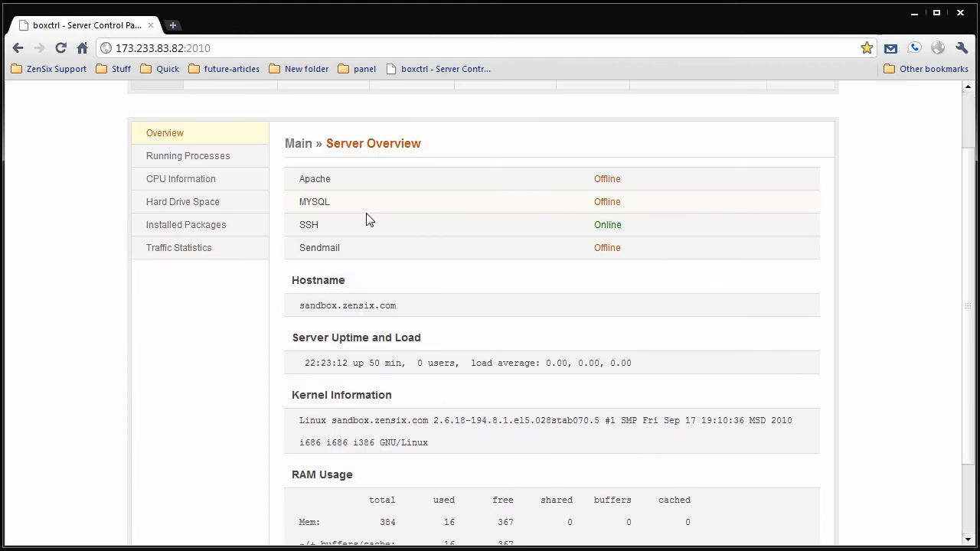
{"action": "mouse_move", "coordinate": [351, 183]}
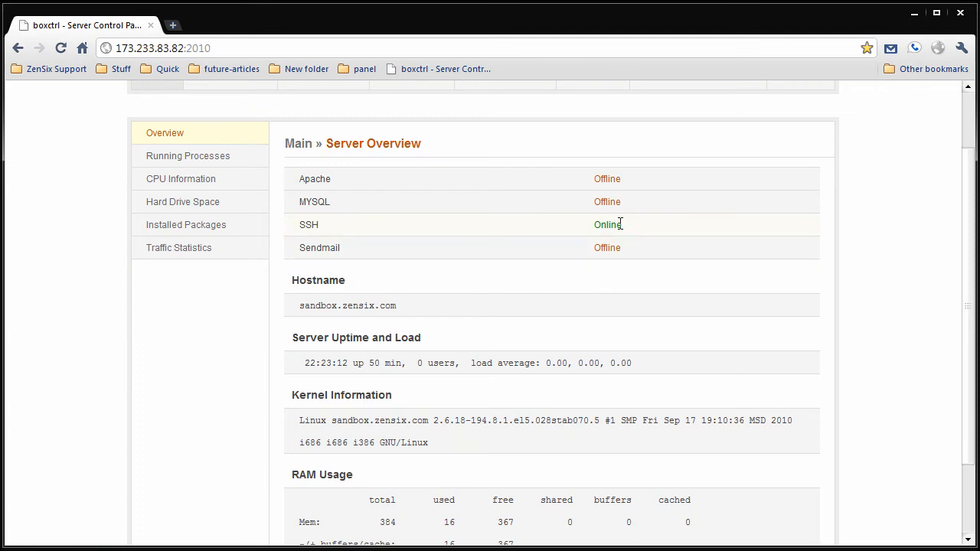
{"action": "mouse_move", "coordinate": [320, 266]}
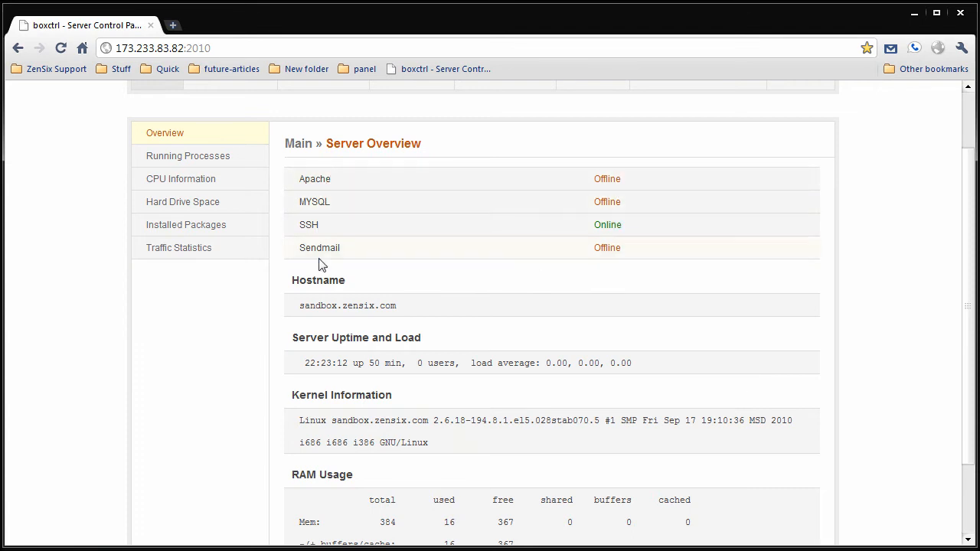
{"action": "mouse_move", "coordinate": [386, 186]}
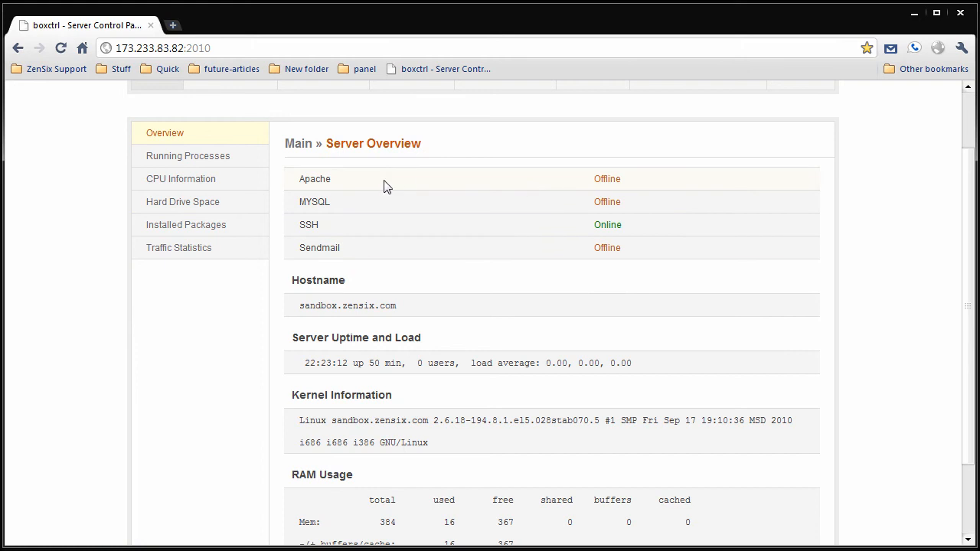
{"action": "scroll", "scroll_direction": "down", "scroll_amount": 3}
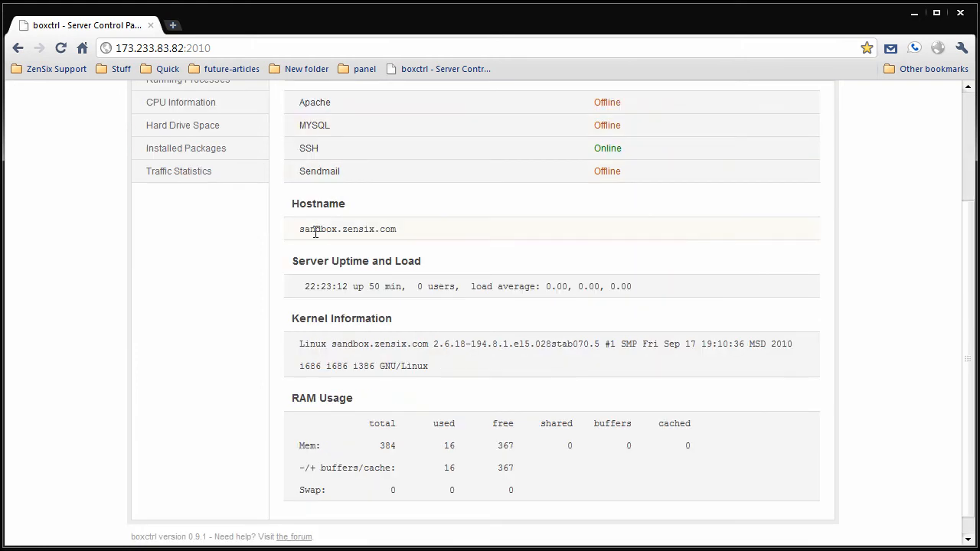
{"action": "left_click_drag", "start_coordinate": [547, 285], "coordinate": [620, 286]}
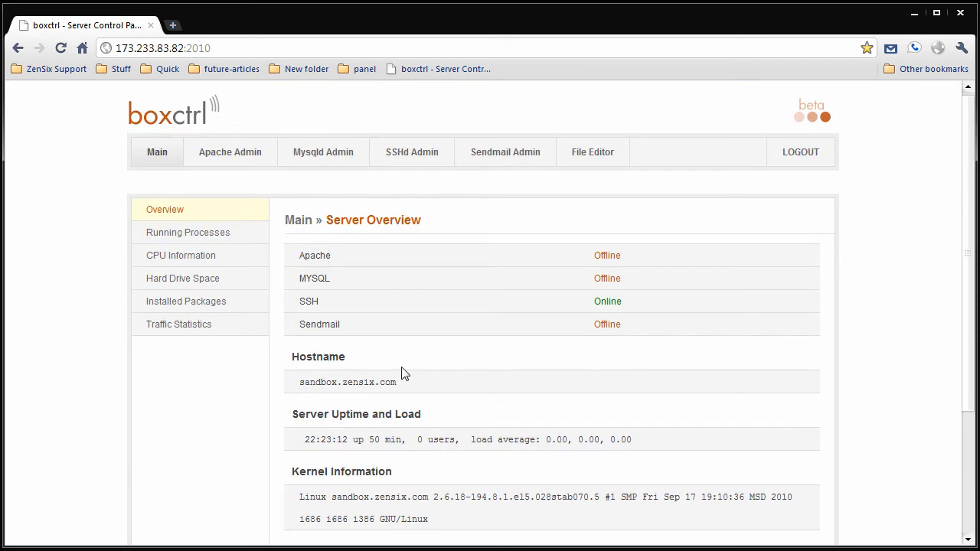
View running processes and CPU details, then the Disk Space page showing 20G usage
{"action": "left_click", "coordinate": [188, 232]}
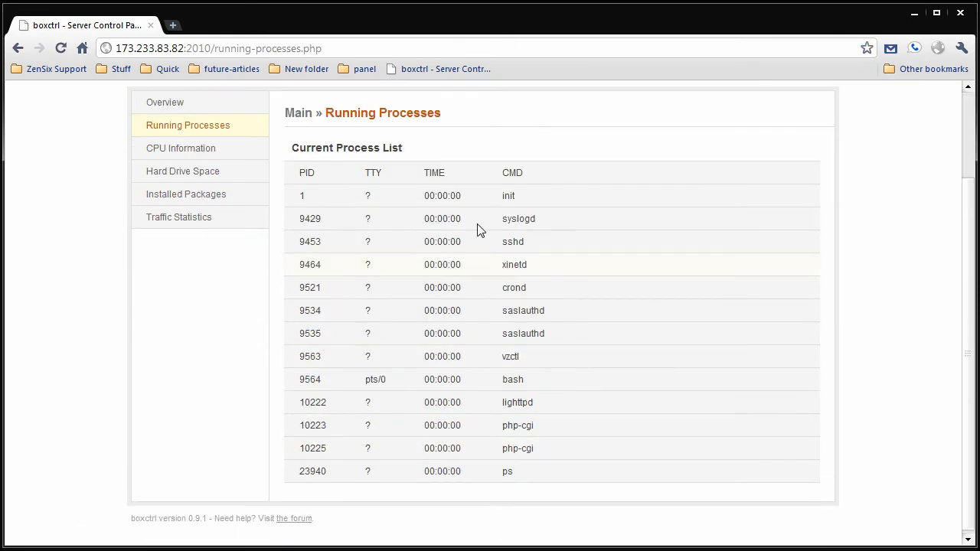
{"action": "left_click", "coordinate": [181, 147]}
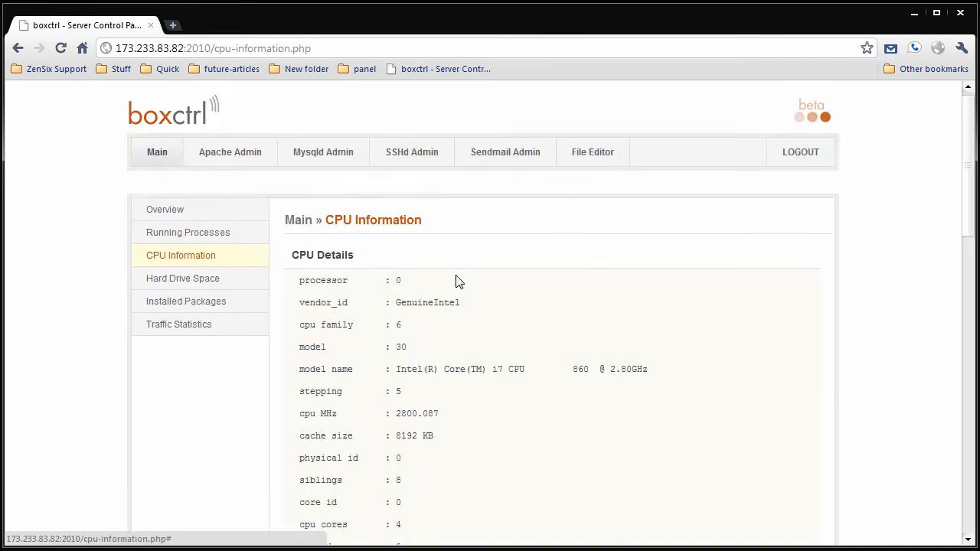
{"action": "scroll", "scroll_direction": "down", "scroll_amount": 3}
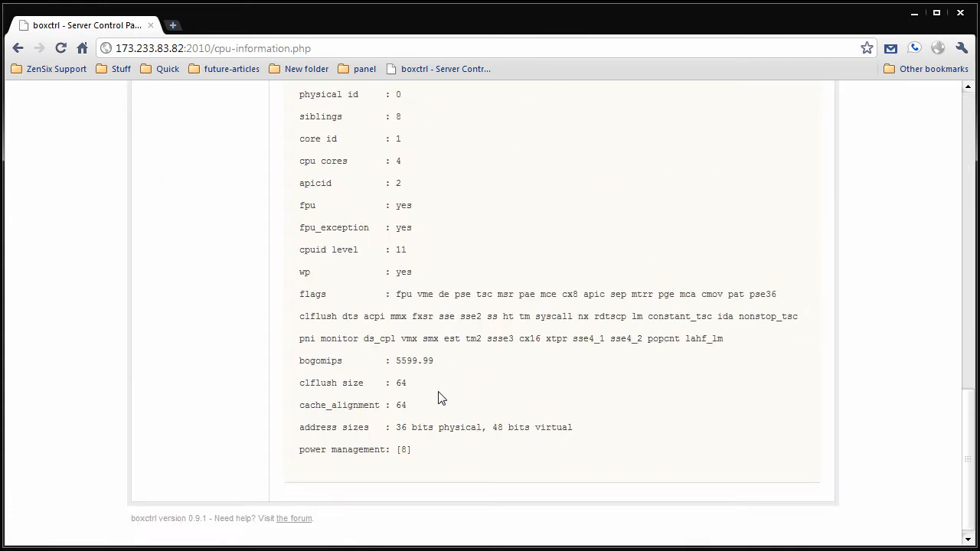
{"action": "scroll", "scroll_direction": "up", "scroll_amount": 3}
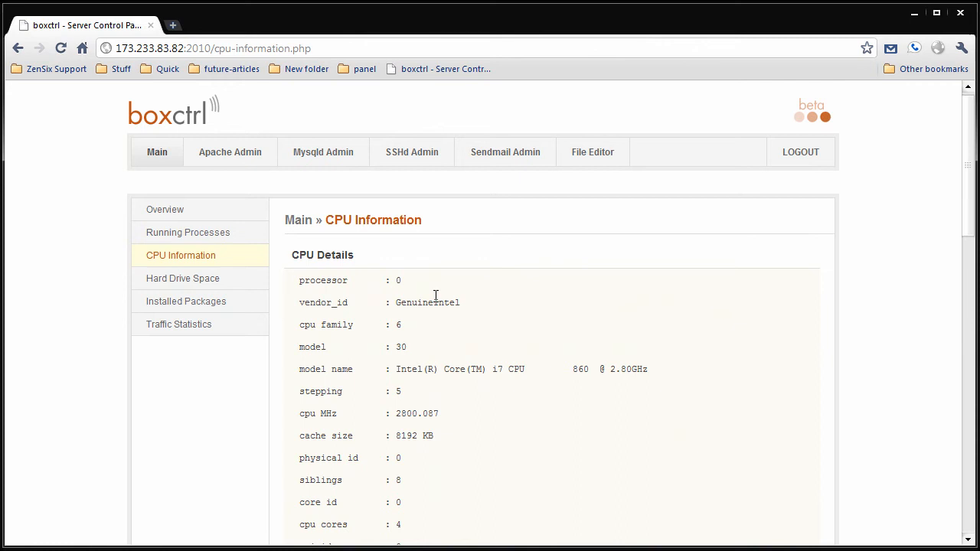
{"action": "left_click", "coordinate": [182, 278]}
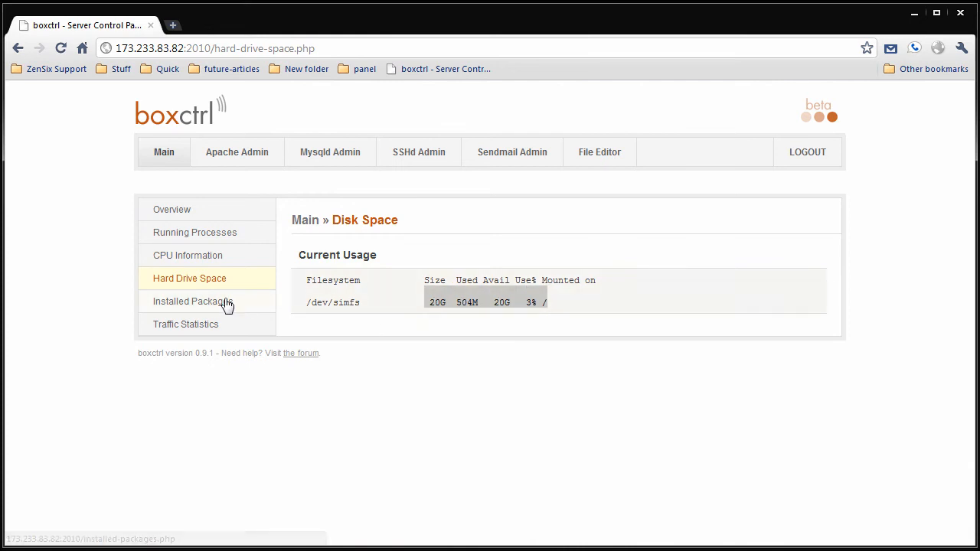
Scroll through the Currently Installed Packages list of YUM packages and versions
{"action": "left_click", "coordinate": [197, 301]}
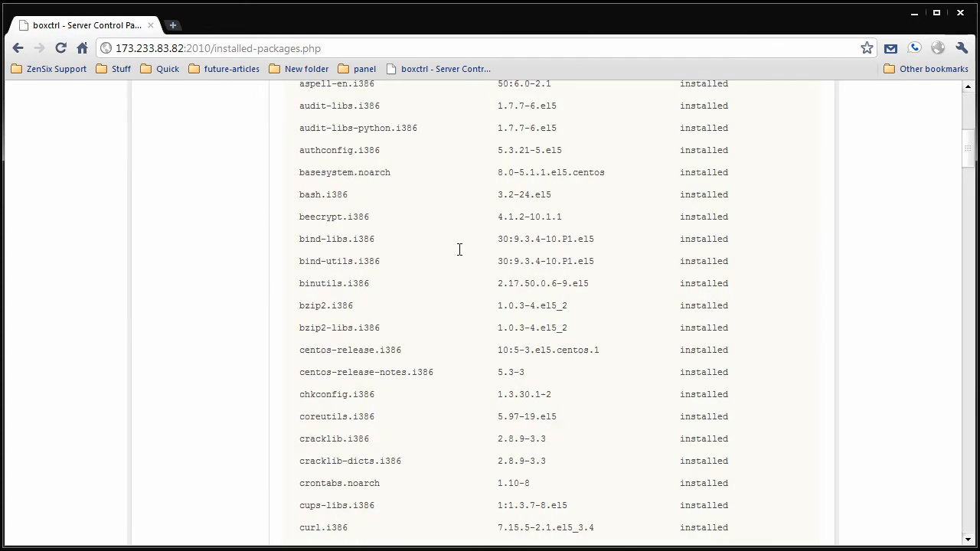
{"action": "scroll", "scroll_direction": "down", "scroll_amount": 3}
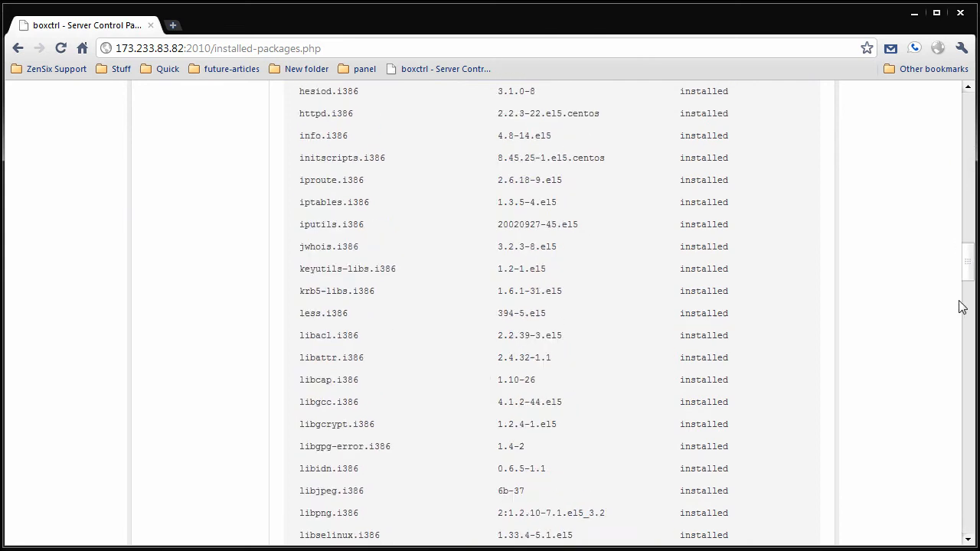
{"action": "scroll", "scroll_direction": "down", "scroll_amount": 3}
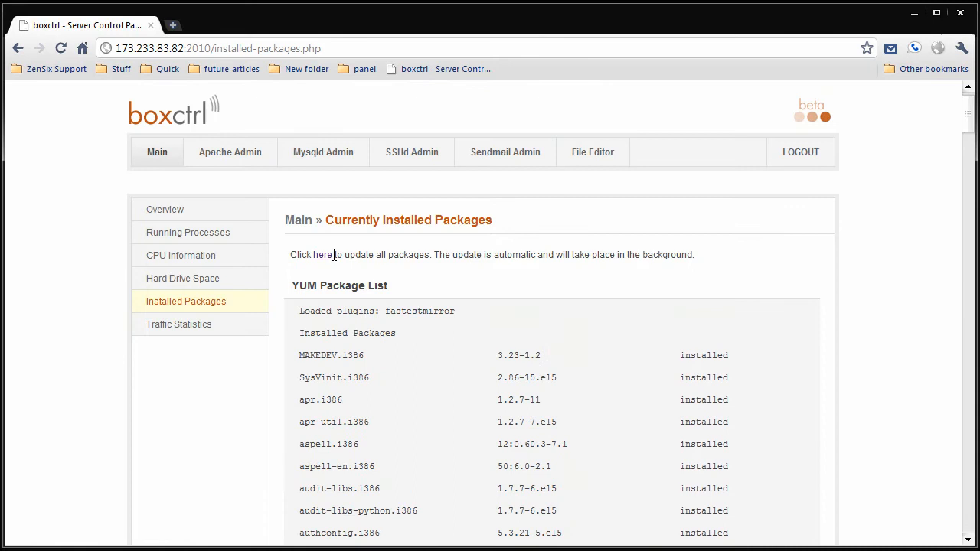
{"action": "mouse_move", "coordinate": [319, 259]}
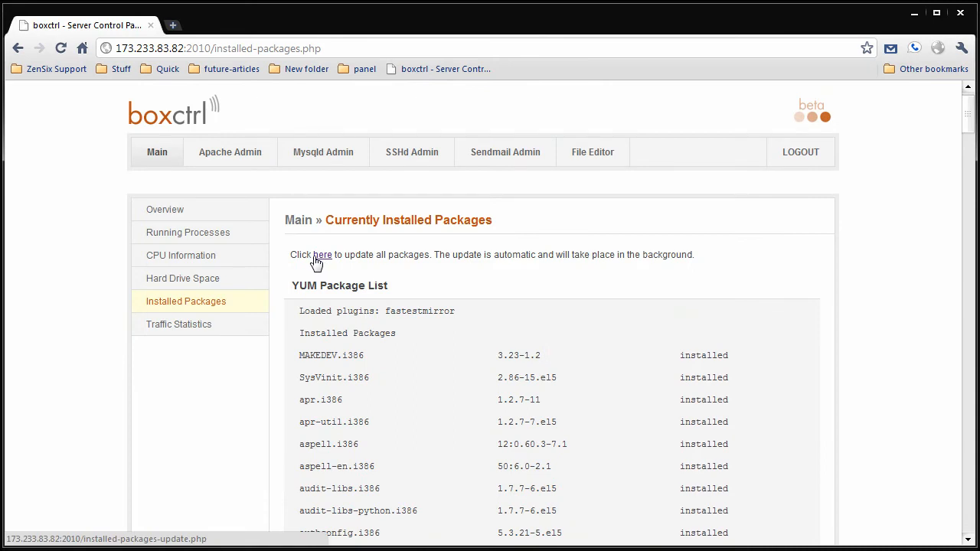
{"action": "mouse_move", "coordinate": [405, 260]}
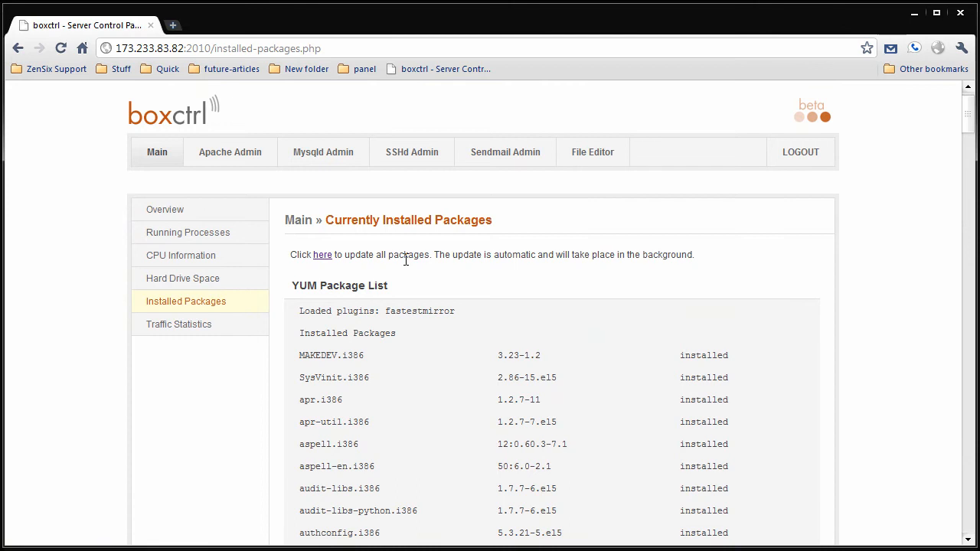
{"action": "scroll", "scroll_direction": "down", "scroll_amount": 3}
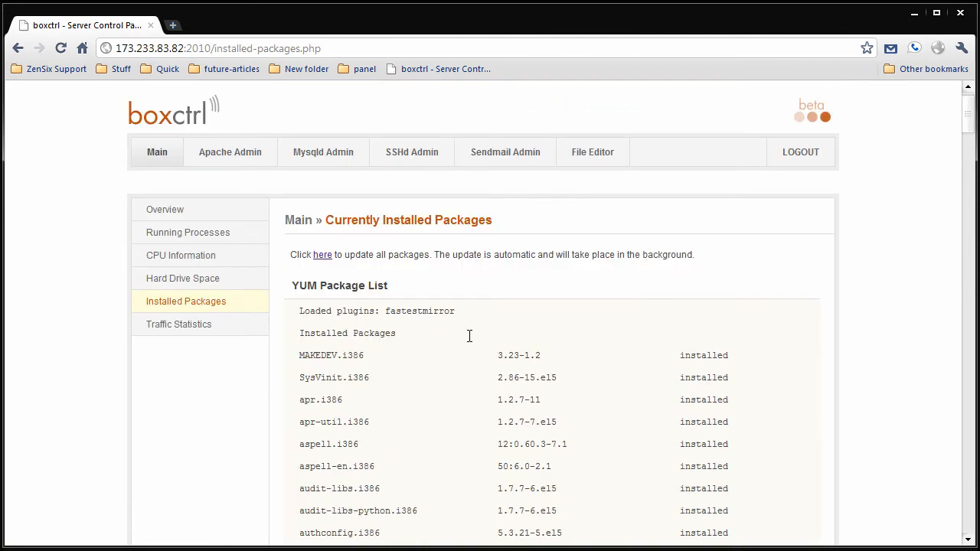
{"action": "mouse_move", "coordinate": [182, 335]}
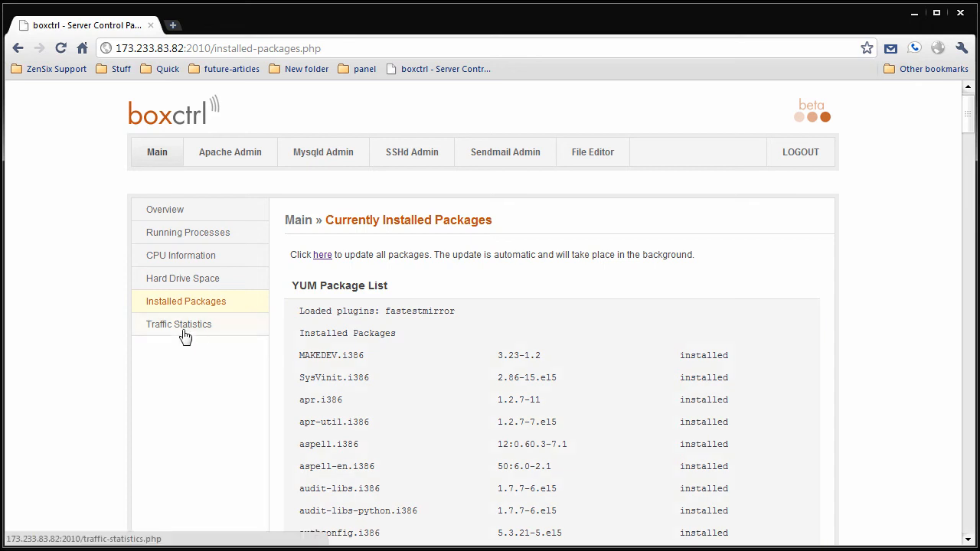
Open the vnstat traffic monitor and view the summary and last-24-hours traffic
{"action": "left_click", "coordinate": [178, 324]}
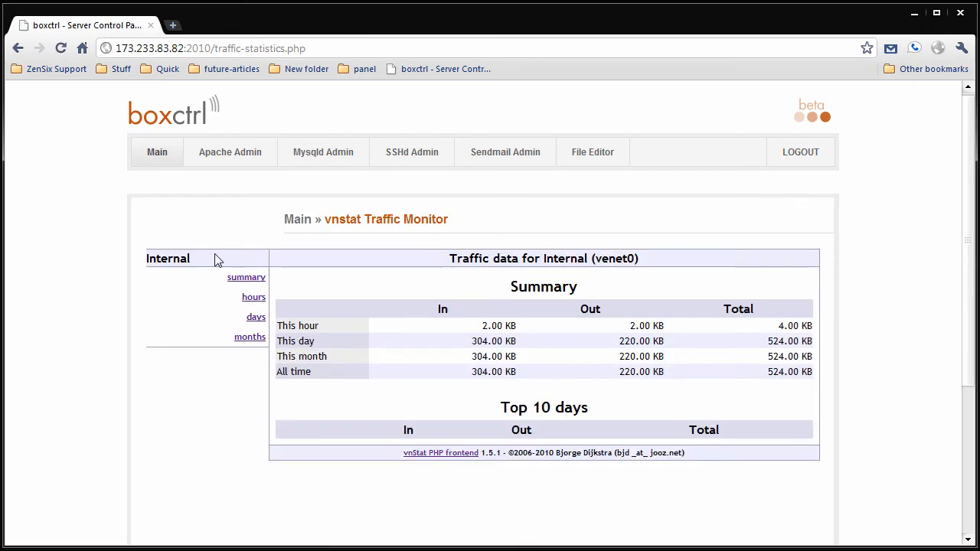
{"action": "mouse_move", "coordinate": [205, 190]}
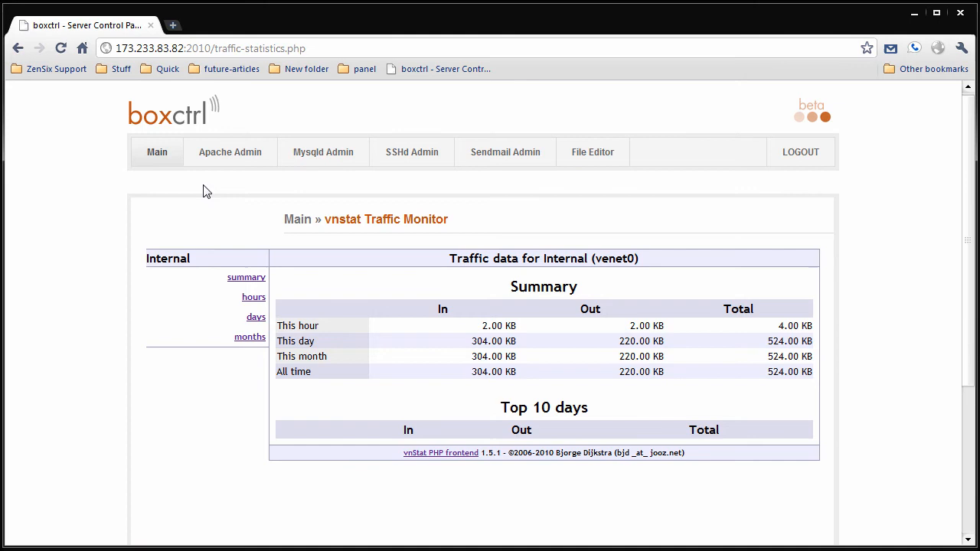
{"action": "mouse_move", "coordinate": [441, 453]}
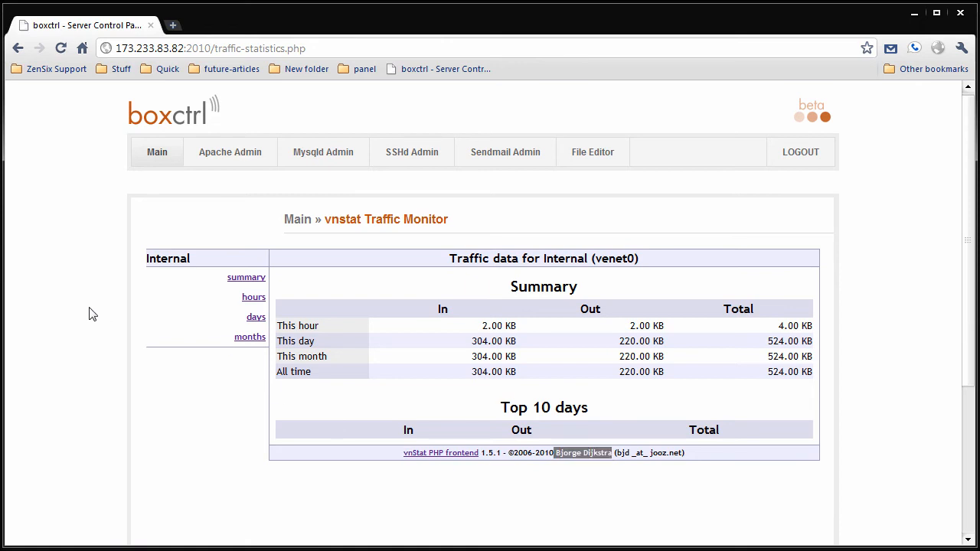
{"action": "scroll", "scroll_direction": "down", "scroll_amount": 3}
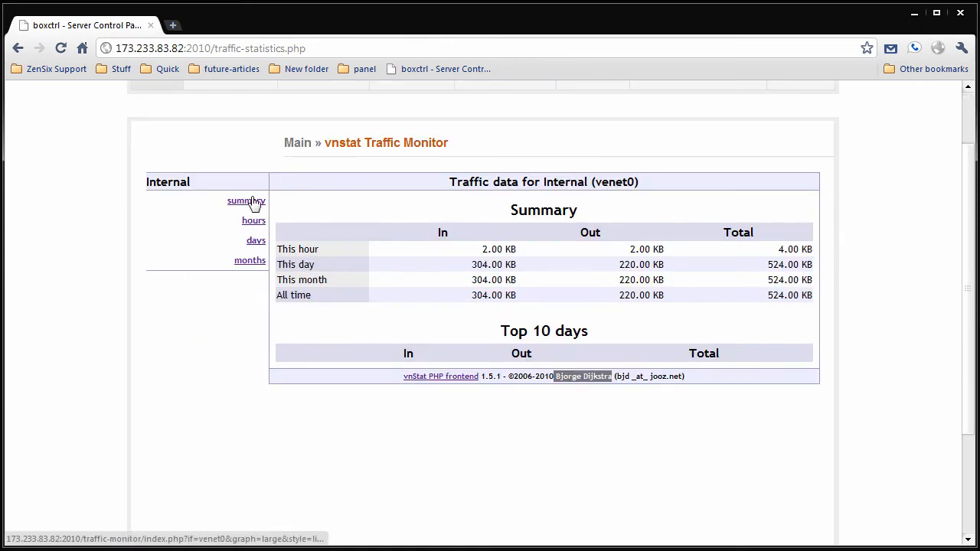
{"action": "mouse_move", "coordinate": [258, 220]}
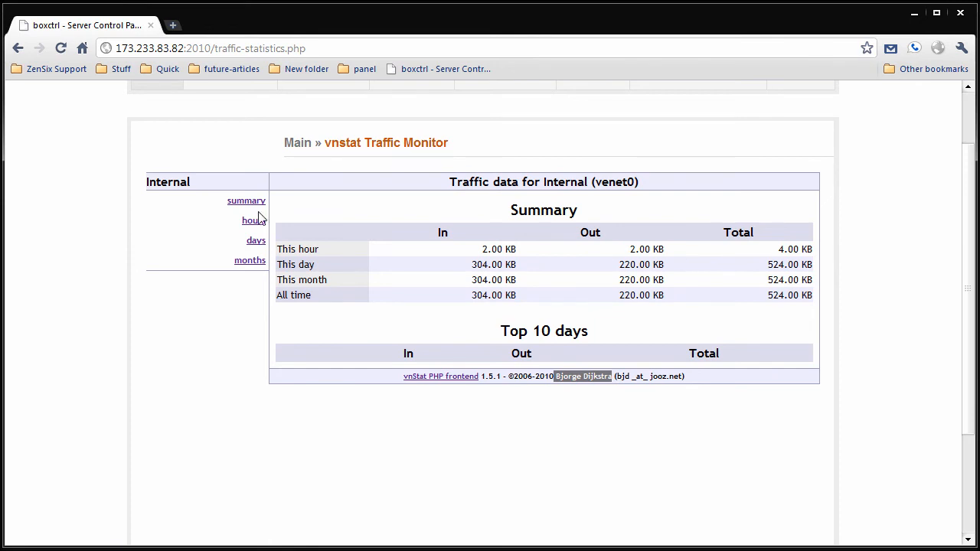
{"action": "mouse_move", "coordinate": [723, 283]}
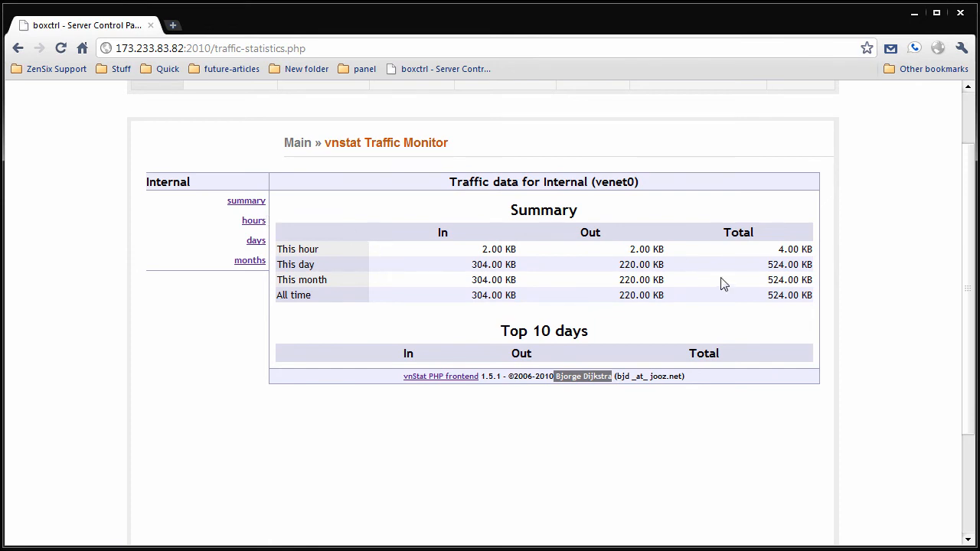
{"action": "mouse_move", "coordinate": [281, 231]}
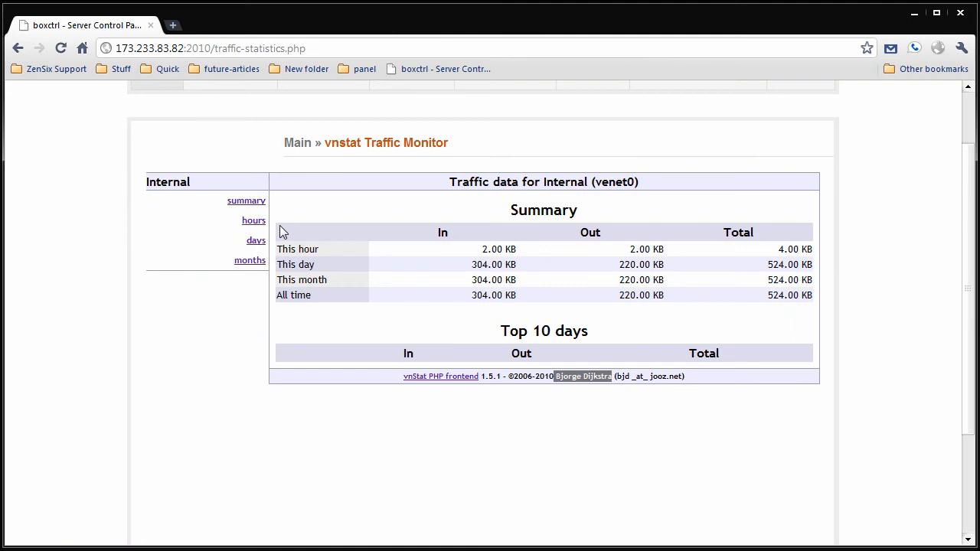
{"action": "left_click", "coordinate": [249, 259]}
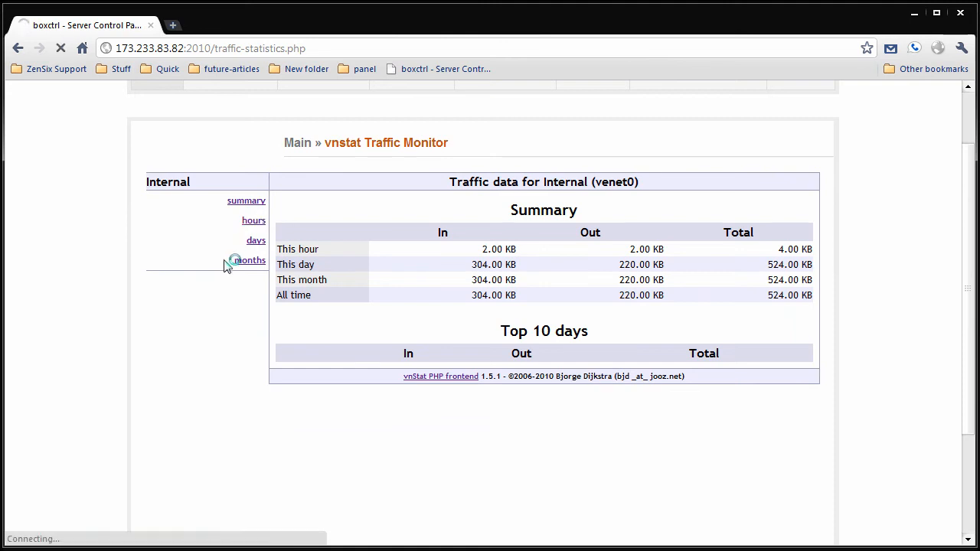
{"action": "mouse_move", "coordinate": [261, 227]}
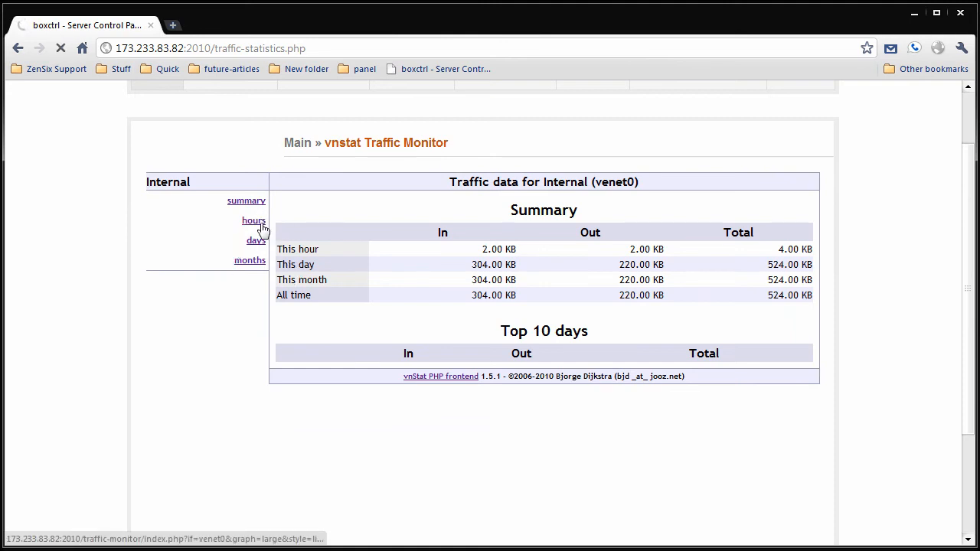
{"action": "left_click", "coordinate": [252, 221]}
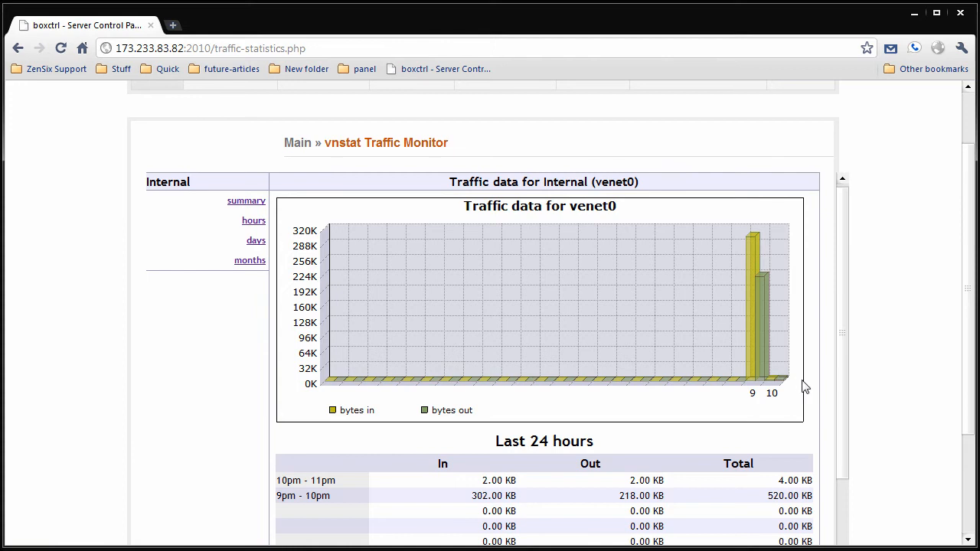
{"action": "scroll", "scroll_direction": "down", "scroll_amount": 3}
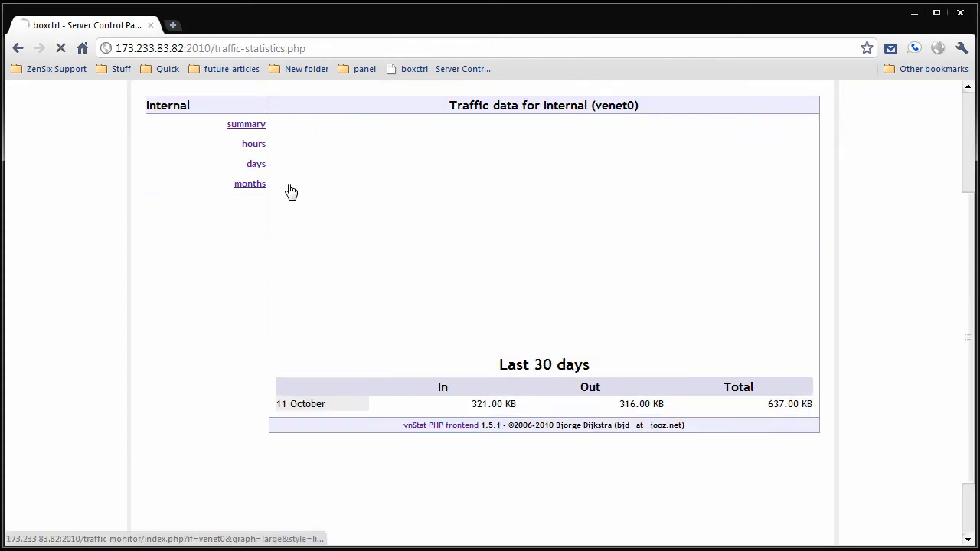
Show the 30-day and 12-month traffic, then check Apache Management reporting offline
{"action": "left_click", "coordinate": [250, 183]}
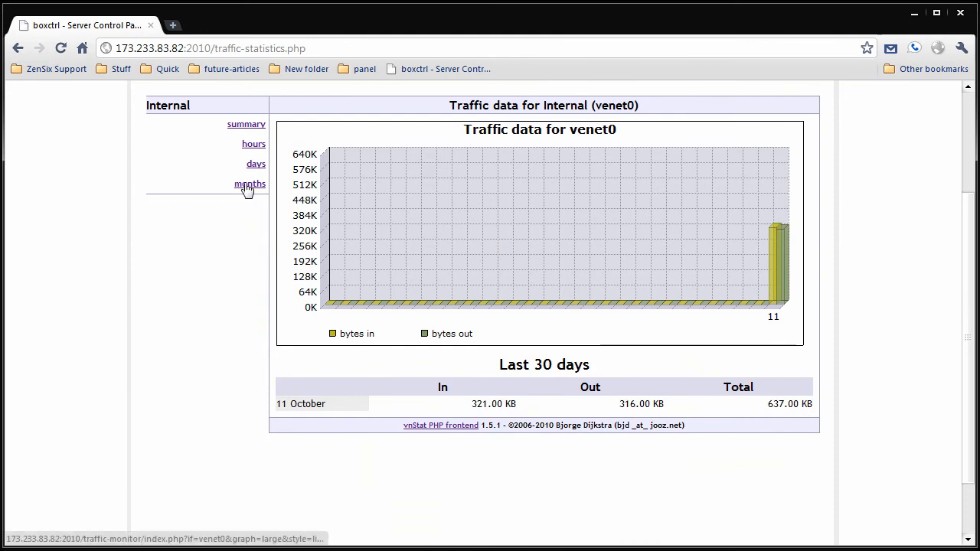
{"action": "left_click", "coordinate": [249, 183]}
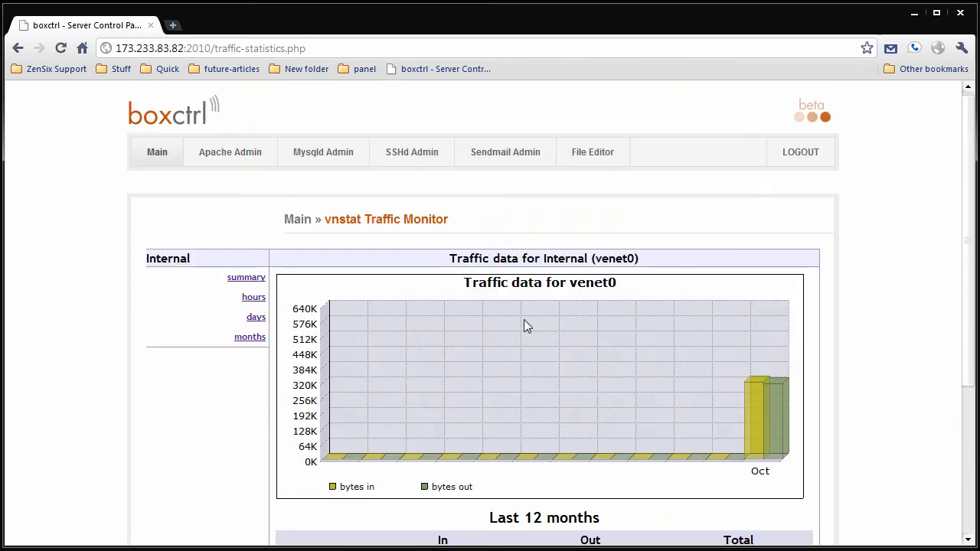
{"action": "left_click", "coordinate": [230, 152]}
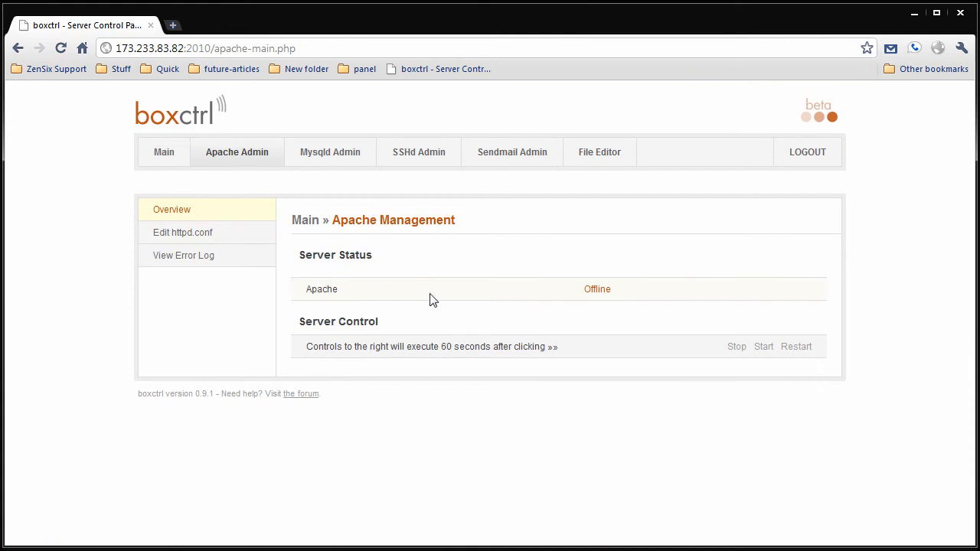
{"action": "mouse_move", "coordinate": [555, 298]}
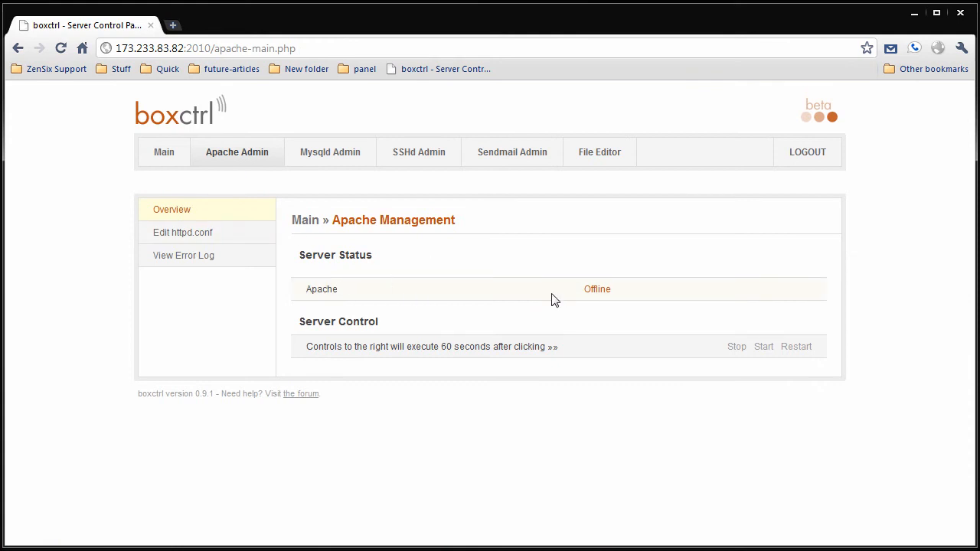
{"action": "mouse_move", "coordinate": [736, 347]}
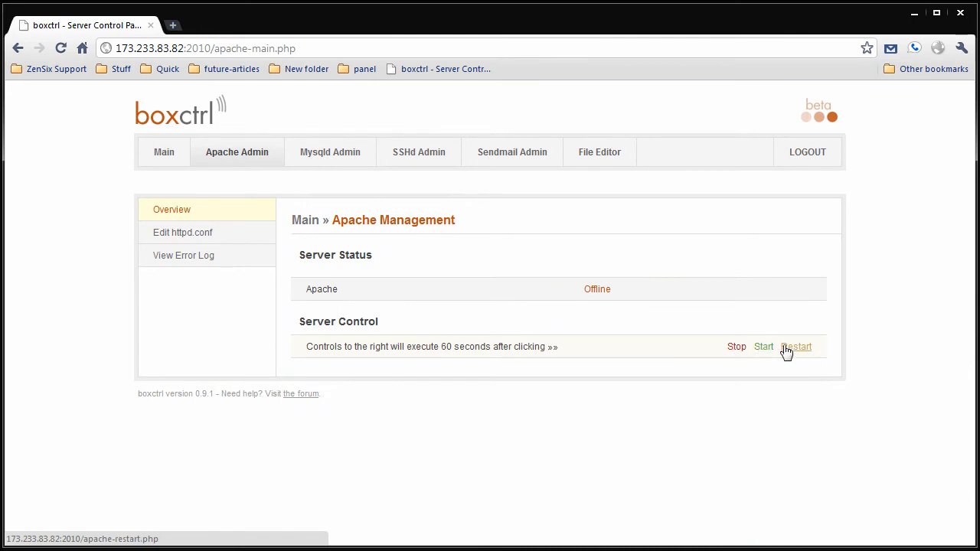
{"action": "mouse_move", "coordinate": [731, 360]}
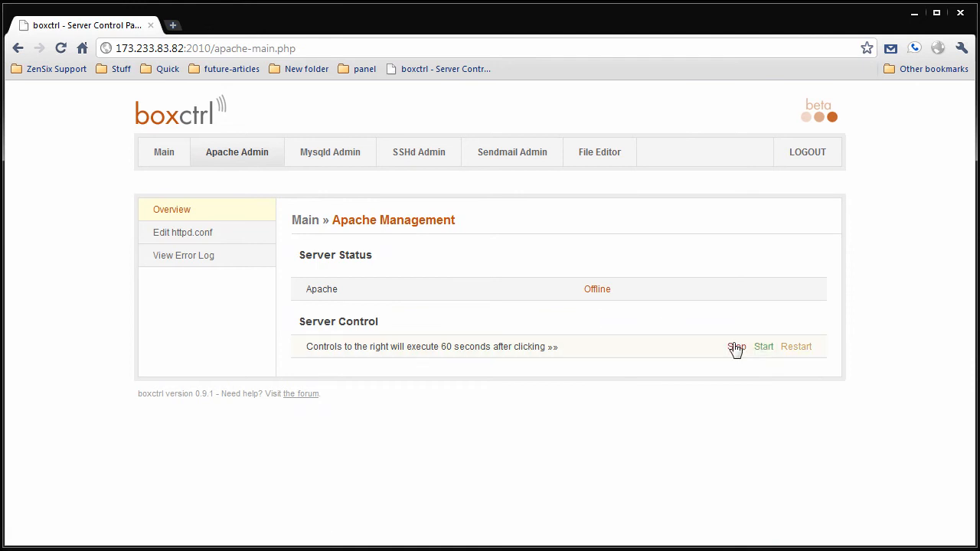
Schedule Apache to start in 60 seconds, then go back to Apache Management and the overview
{"action": "left_click", "coordinate": [763, 347]}
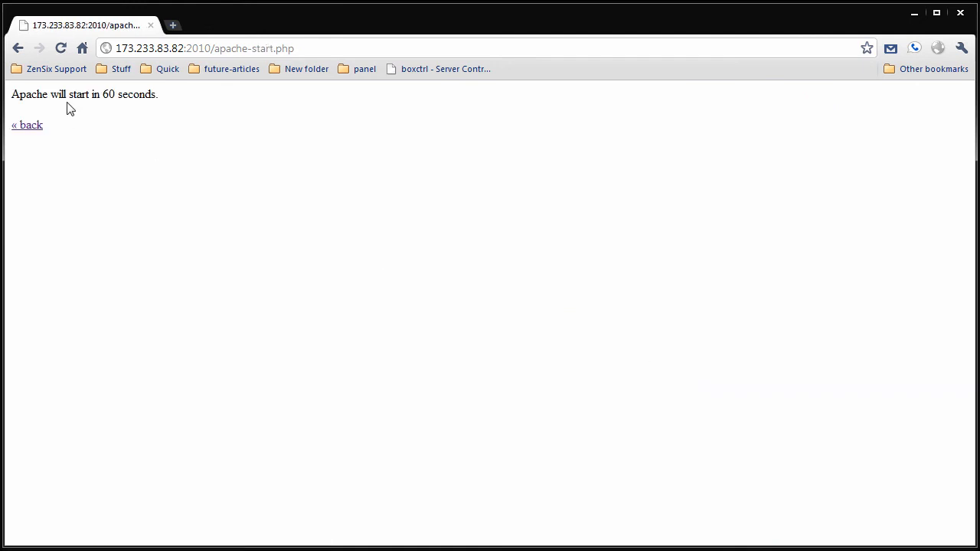
{"action": "left_click", "coordinate": [27, 124]}
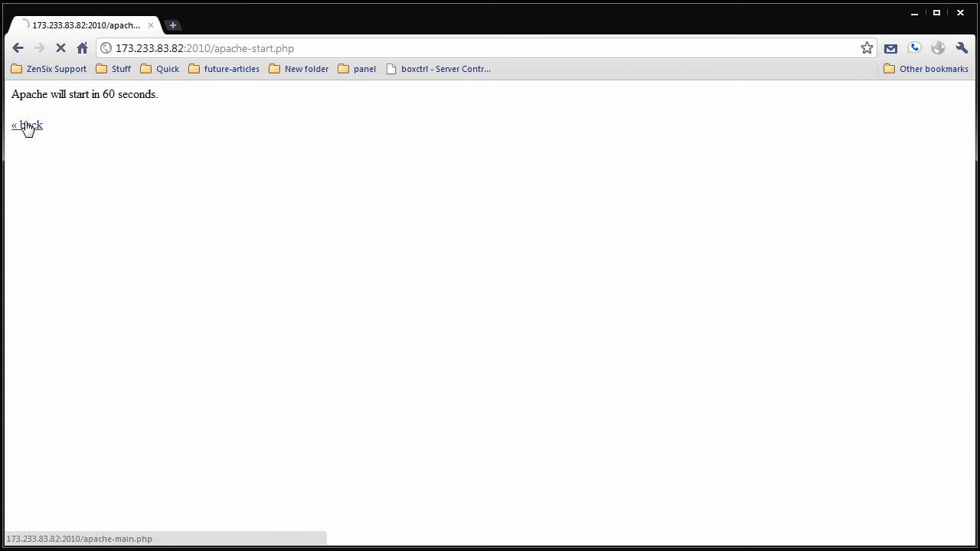
{"action": "left_click", "coordinate": [27, 125]}
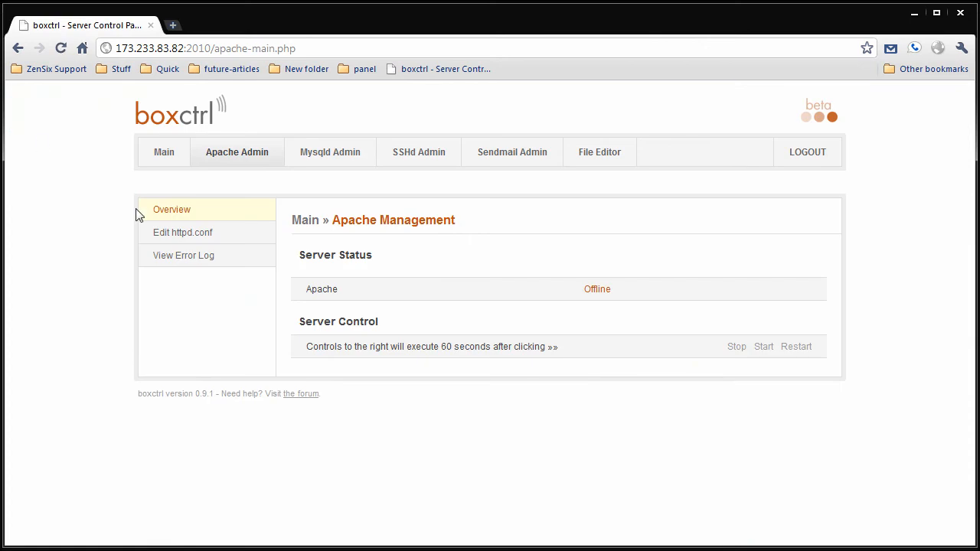
{"action": "left_click", "coordinate": [164, 152]}
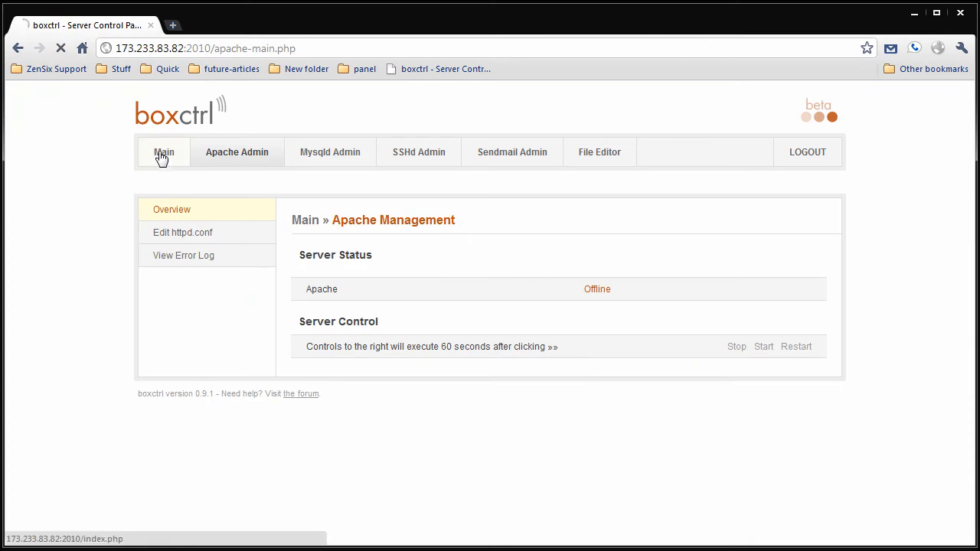
{"action": "left_click", "coordinate": [163, 151]}
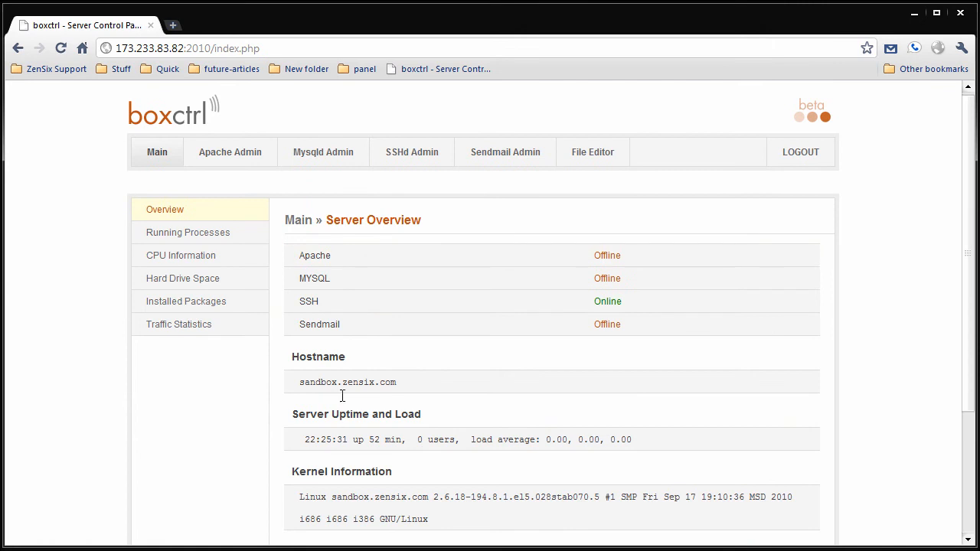
{"action": "mouse_move", "coordinate": [296, 425]}
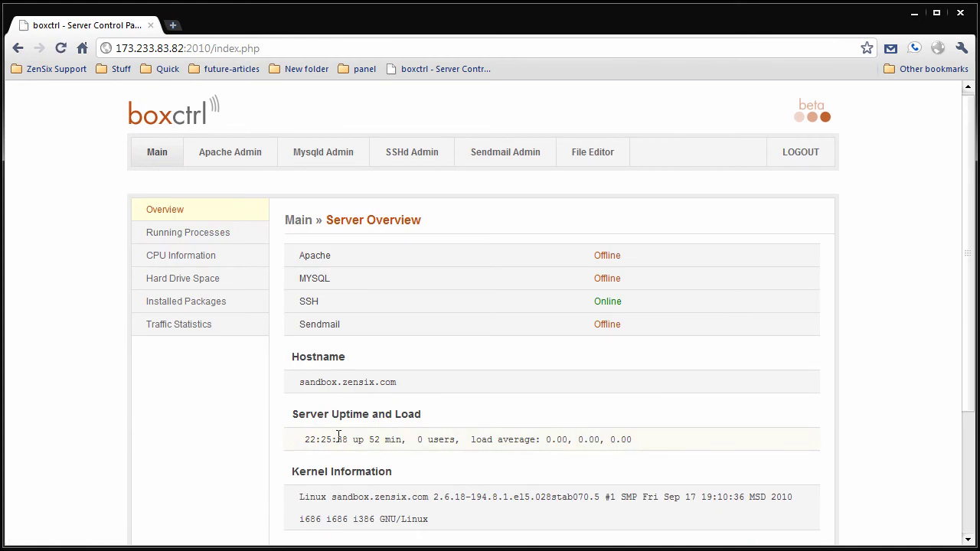
{"action": "mouse_move", "coordinate": [438, 279]}
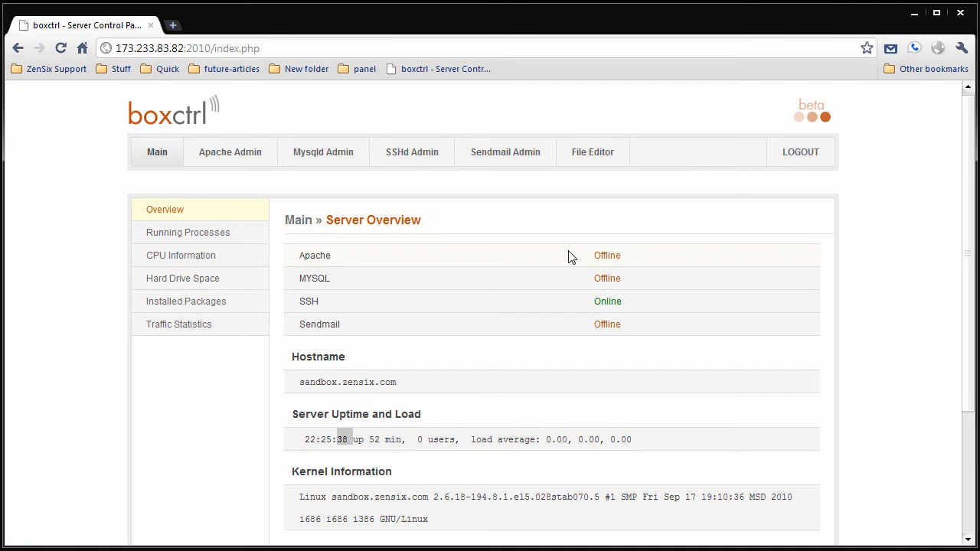
{"action": "mouse_move", "coordinate": [574, 267]}
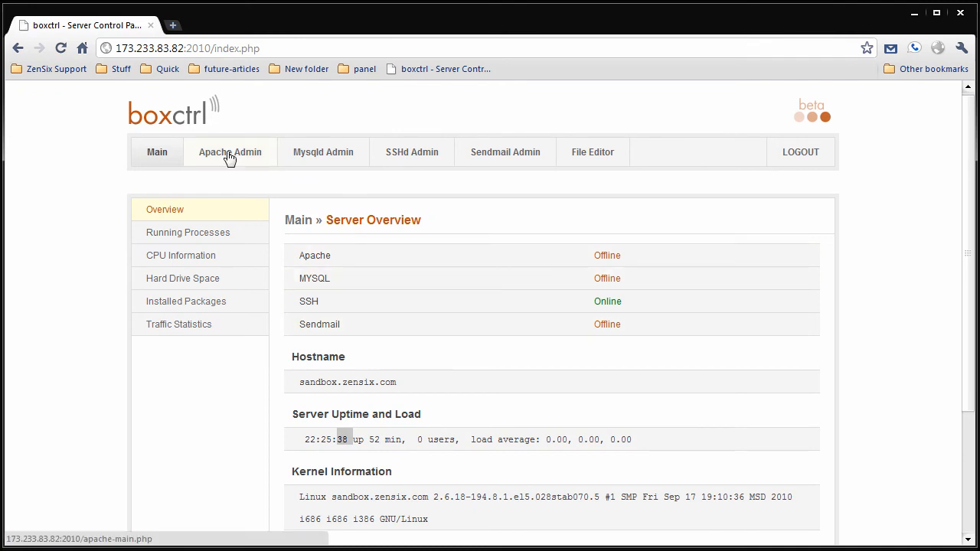
{"action": "left_click", "coordinate": [229, 152]}
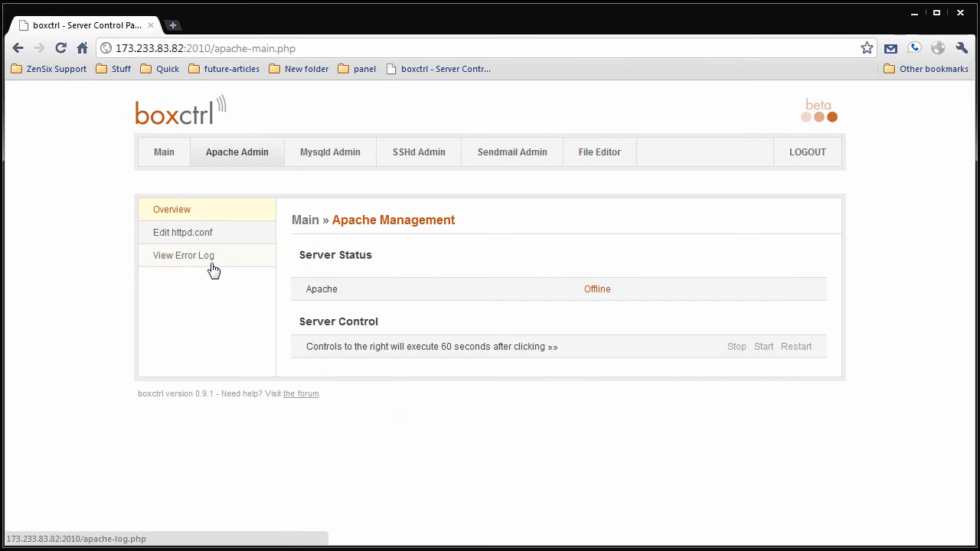
{"action": "left_click", "coordinate": [183, 255]}
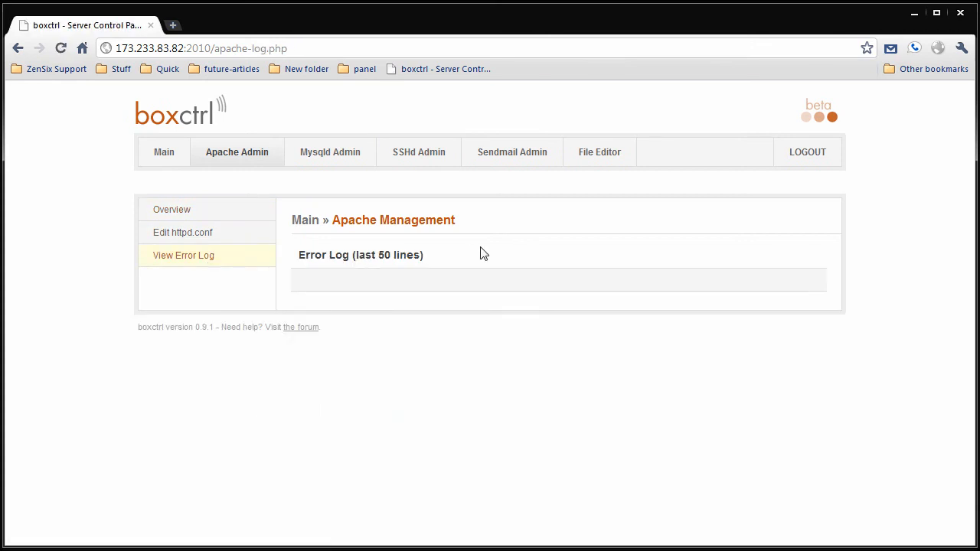
{"action": "mouse_move", "coordinate": [769, 377]}
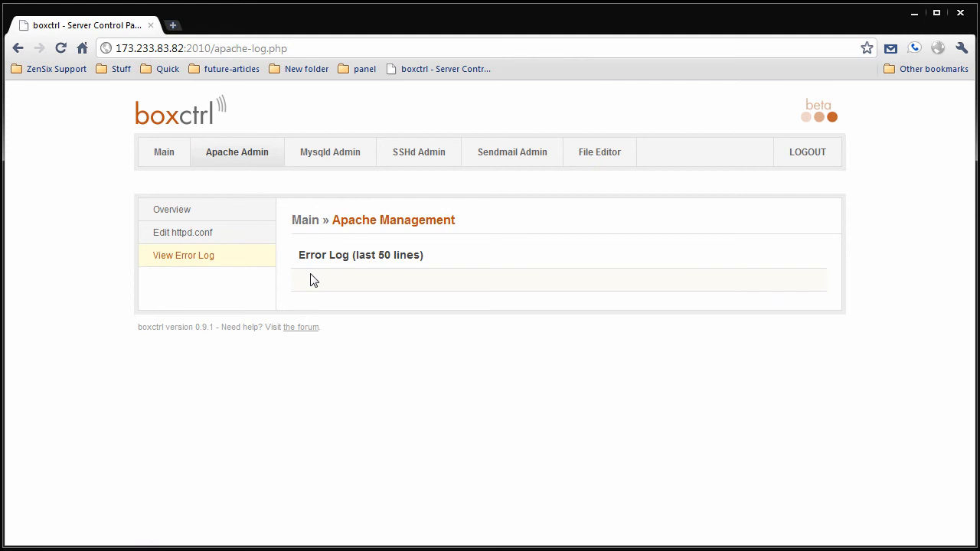
{"action": "mouse_move", "coordinate": [584, 404]}
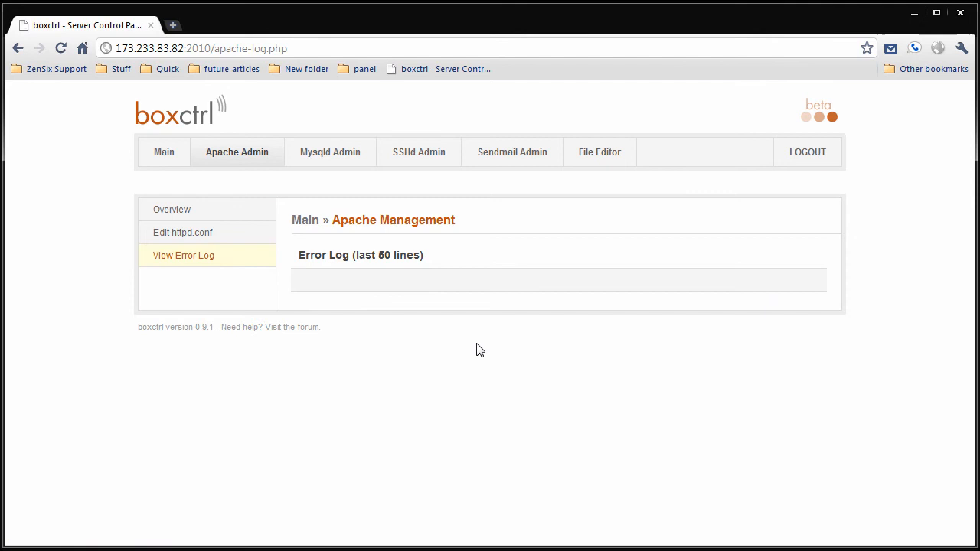
{"action": "left_click", "coordinate": [164, 151]}
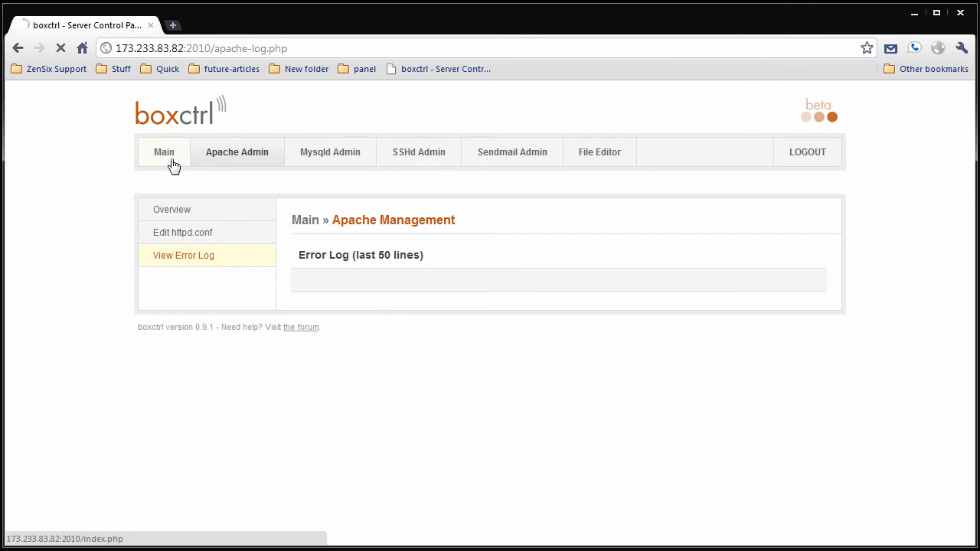
Refresh Server Overview to see Apache Online, then check Apache Management
{"action": "left_click", "coordinate": [164, 151]}
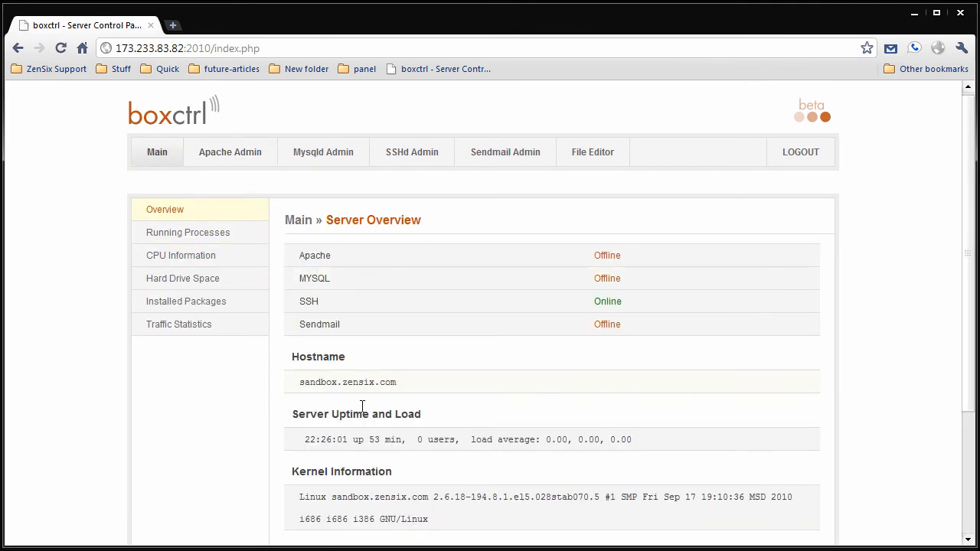
{"action": "mouse_move", "coordinate": [199, 221]}
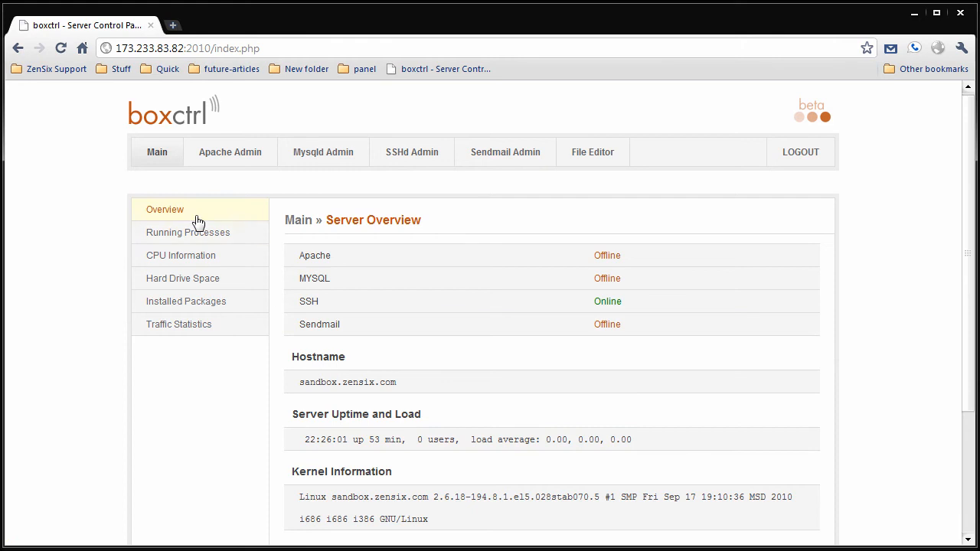
{"action": "left_click", "coordinate": [165, 209]}
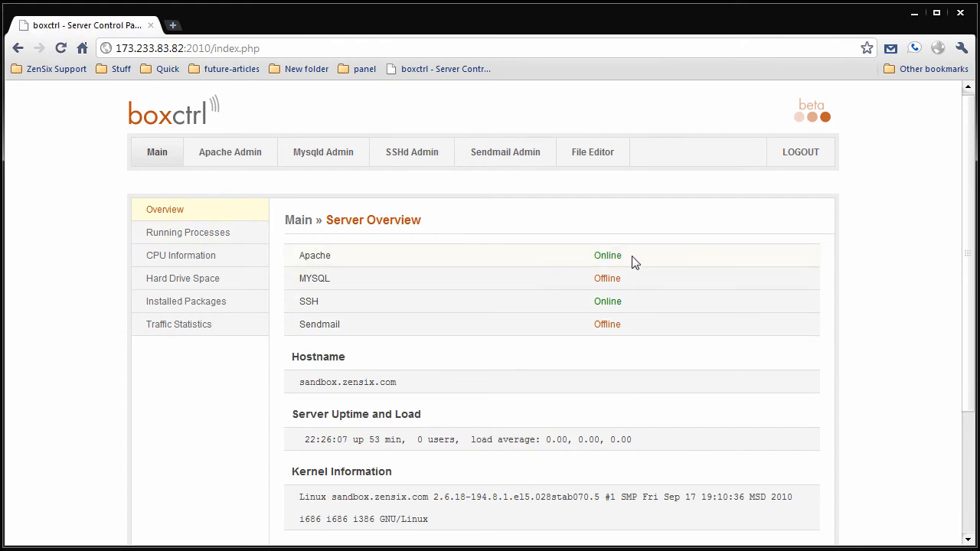
{"action": "left_click", "coordinate": [229, 151]}
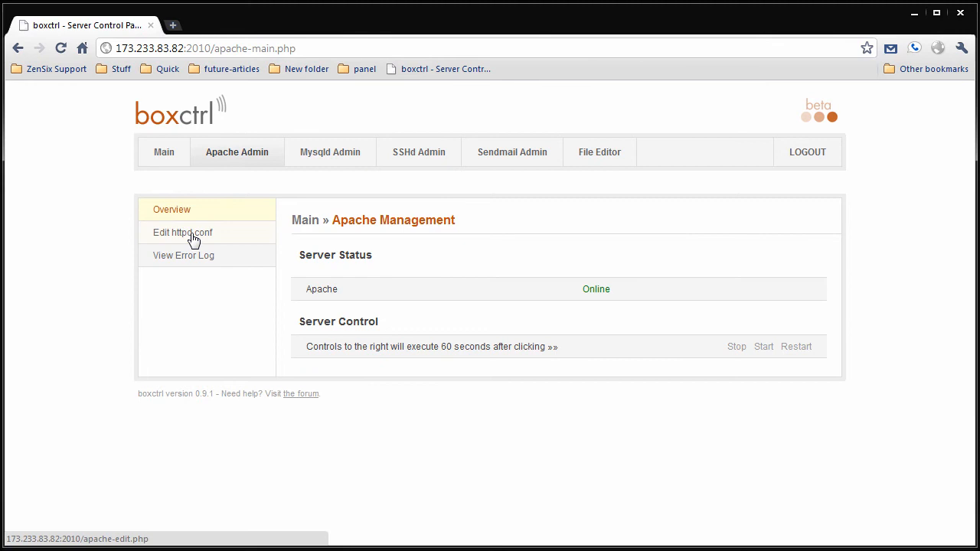
{"action": "left_click", "coordinate": [183, 232]}
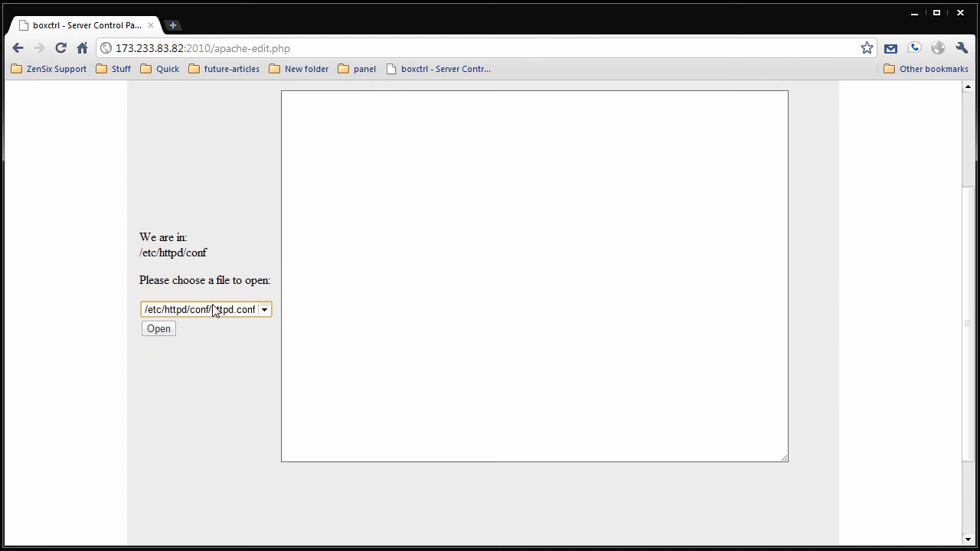
Load httpd.conf, save it unchanged, then reopen it and scroll through the text
{"action": "left_click", "coordinate": [158, 328]}
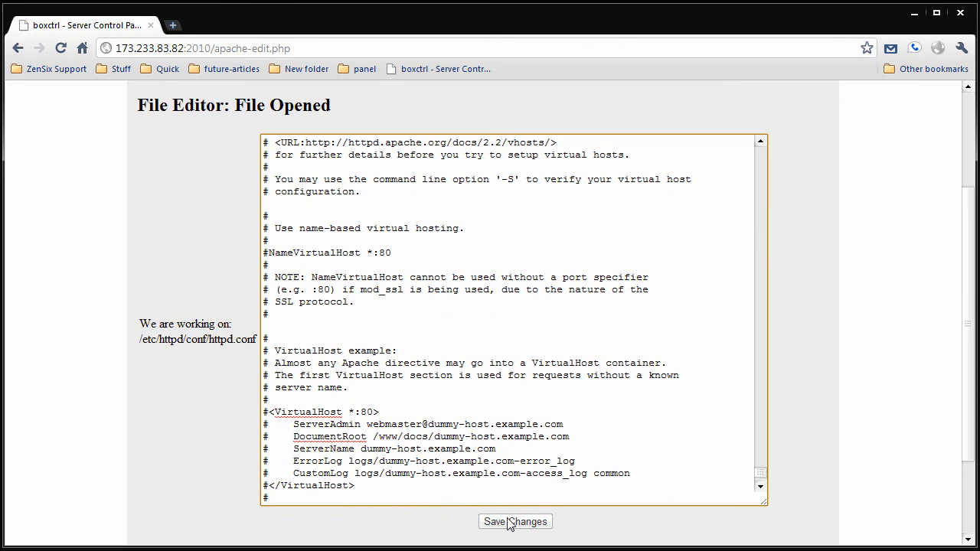
{"action": "left_click", "coordinate": [515, 521]}
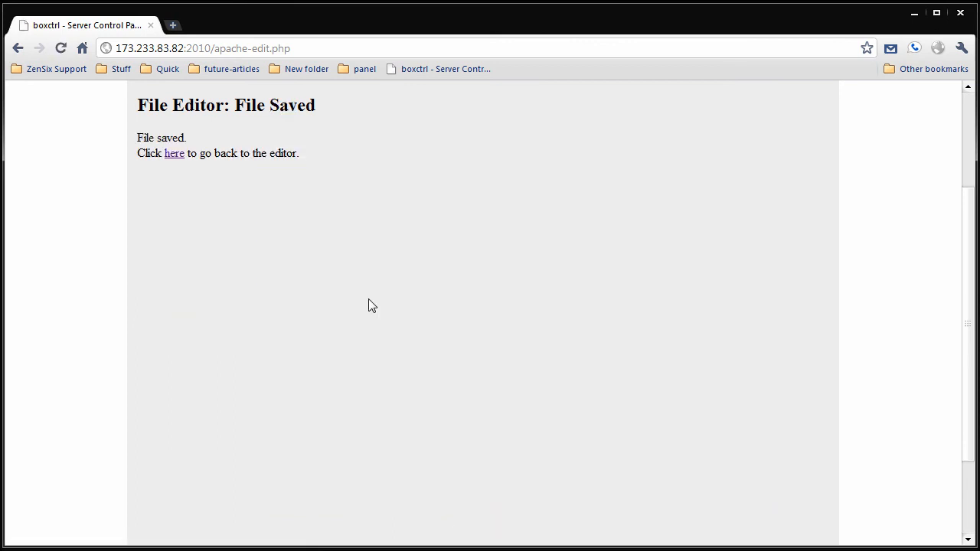
{"action": "left_click", "coordinate": [174, 153]}
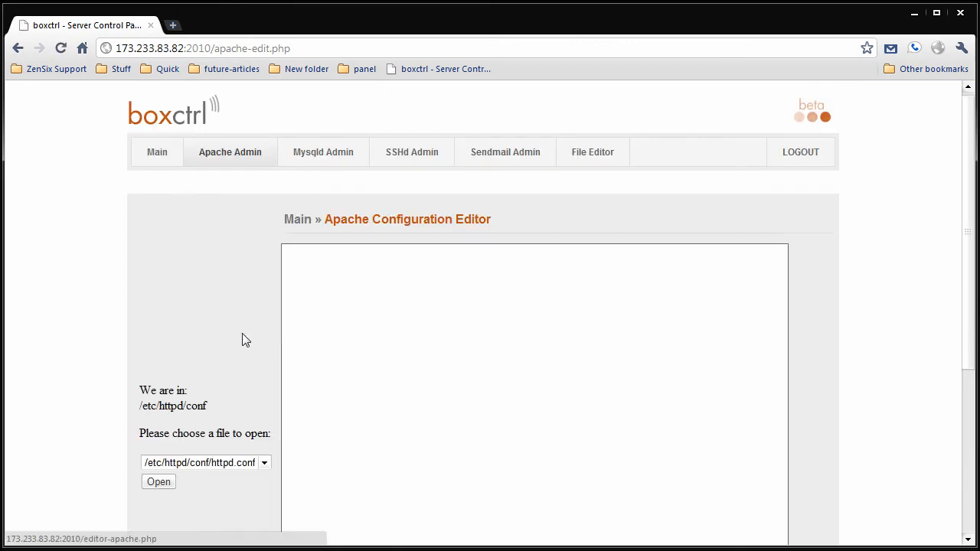
{"action": "left_click", "coordinate": [158, 481]}
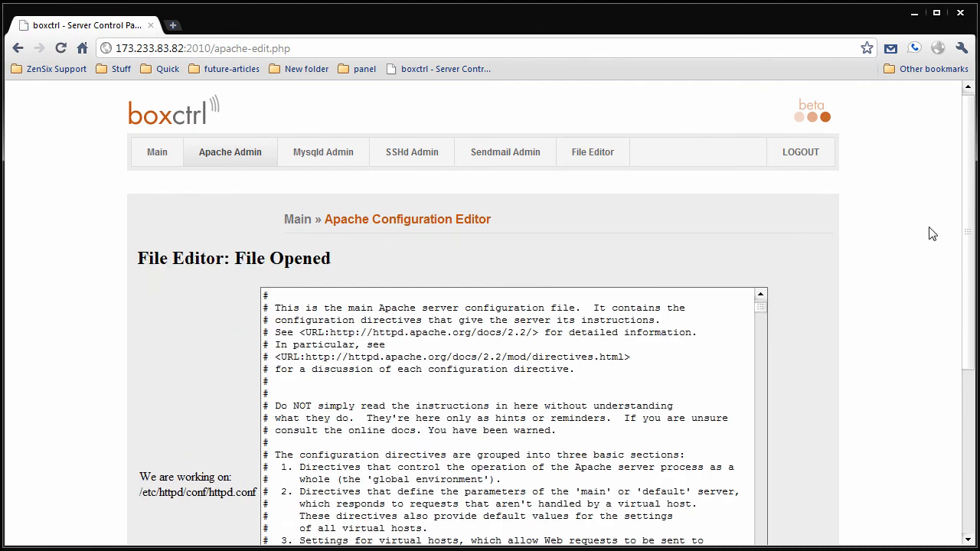
{"action": "scroll", "scroll_direction": "down", "scroll_amount": 3}
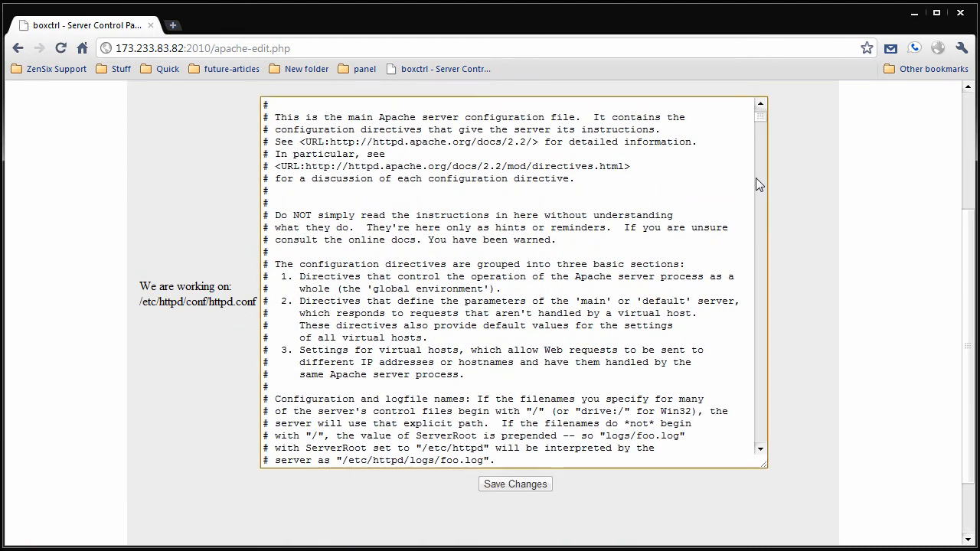
{"action": "scroll", "scroll_direction": "down", "scroll_amount": 3}
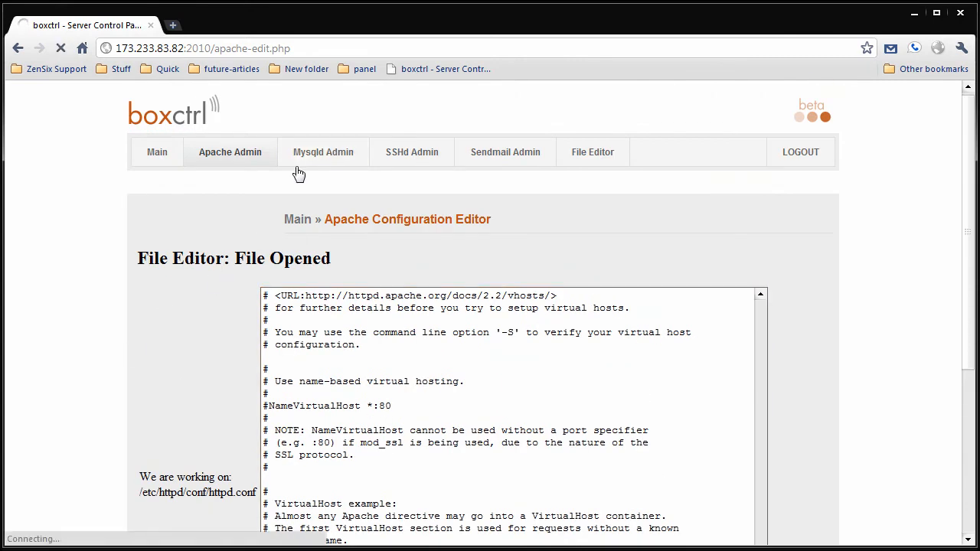
Visit the MySQL and SSH management pages and reach the sshd_config editor
{"action": "left_click", "coordinate": [324, 151]}
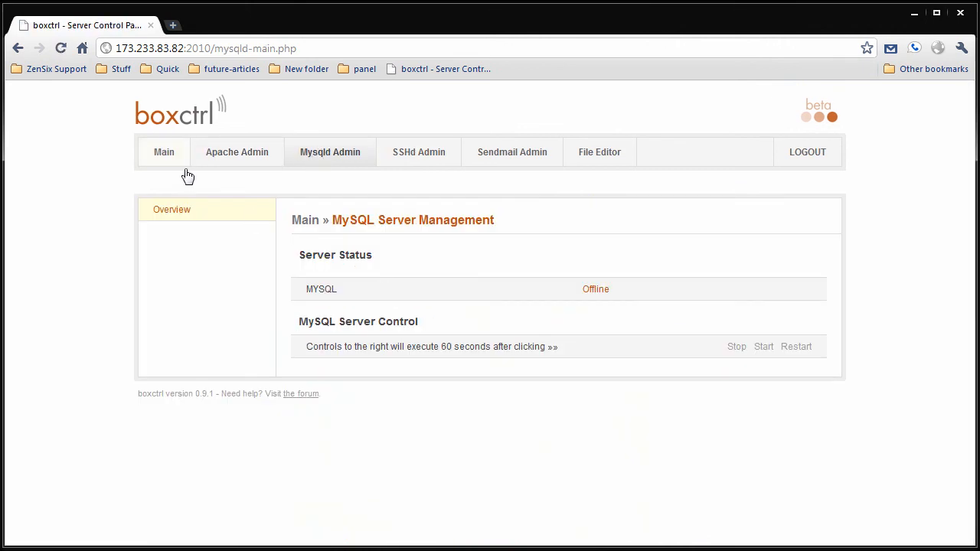
{"action": "mouse_move", "coordinate": [599, 289]}
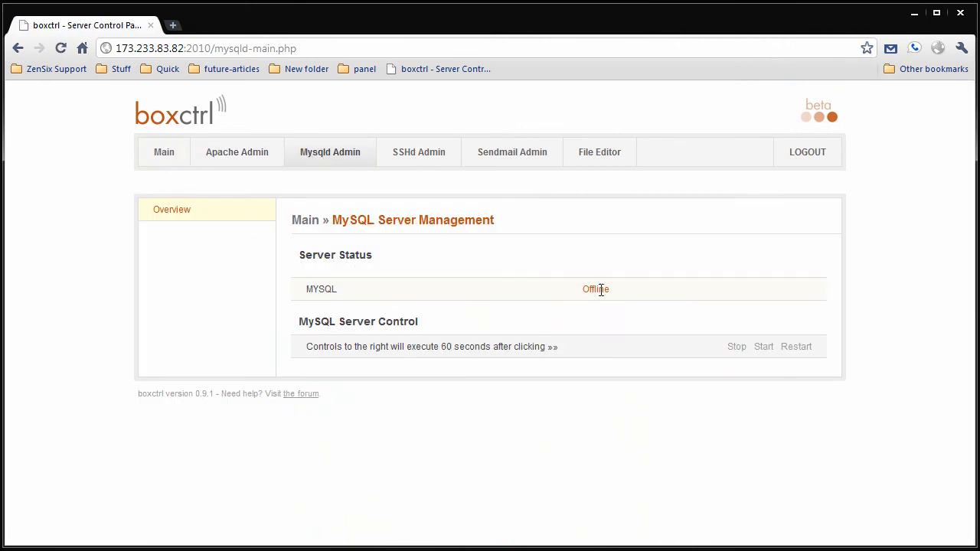
{"action": "left_click", "coordinate": [419, 152]}
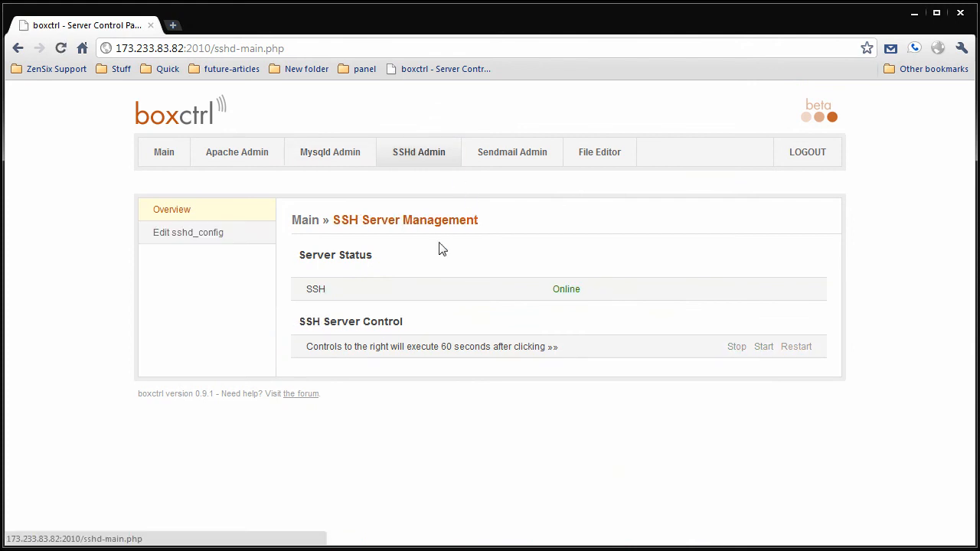
{"action": "mouse_move", "coordinate": [652, 314]}
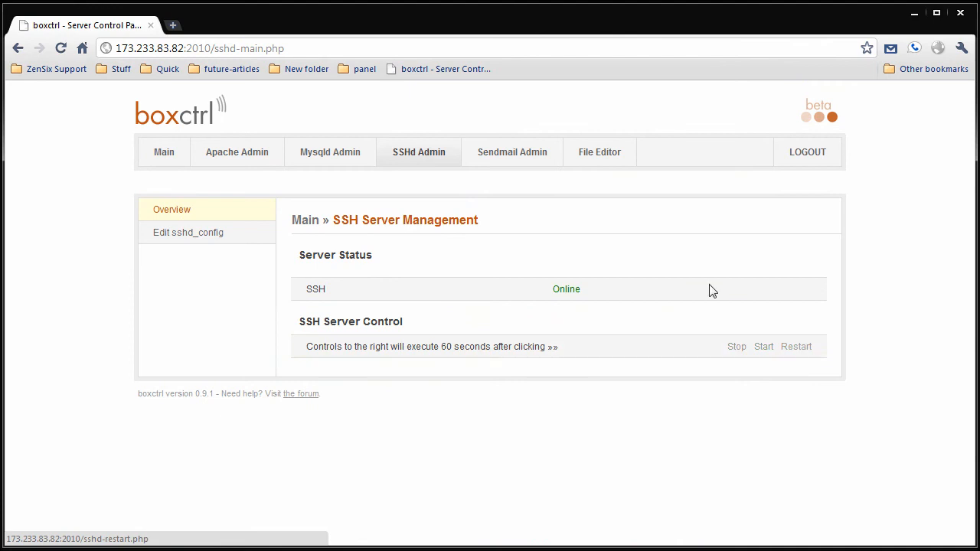
{"action": "mouse_move", "coordinate": [296, 222]}
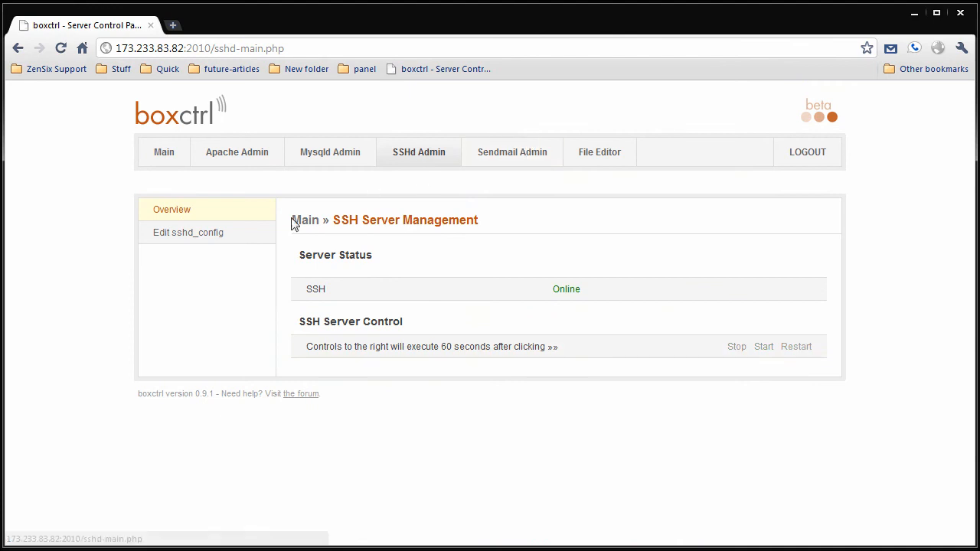
{"action": "left_click", "coordinate": [187, 232]}
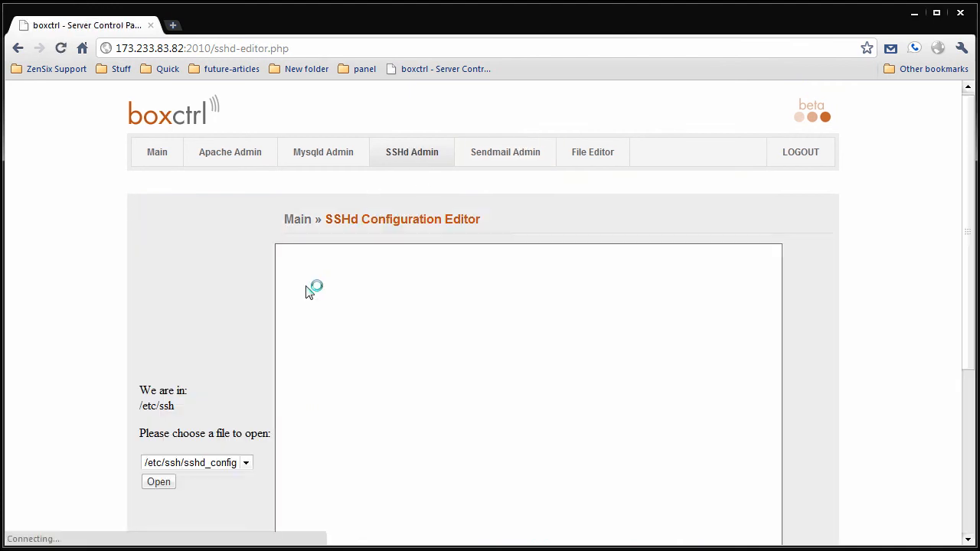
Load and scroll through sshd_config, then check Sendmail Management reporting offline
{"action": "left_click", "coordinate": [158, 481]}
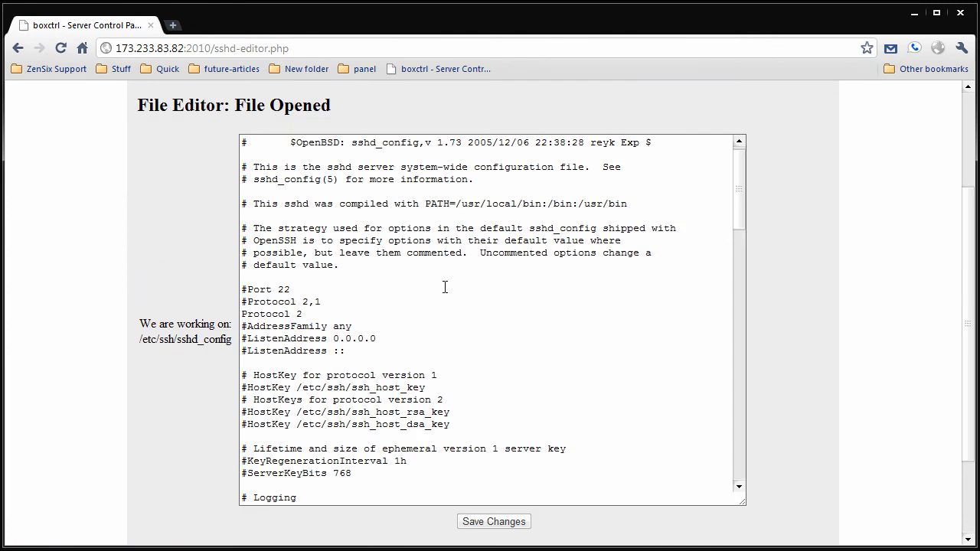
{"action": "scroll", "scroll_direction": "down", "scroll_amount": 3}
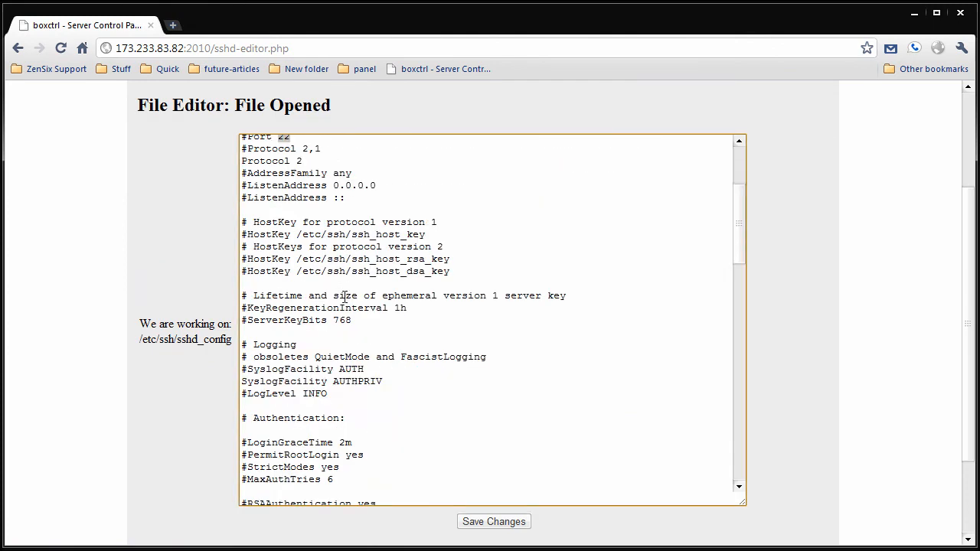
{"action": "scroll", "scroll_direction": "down", "scroll_amount": 3}
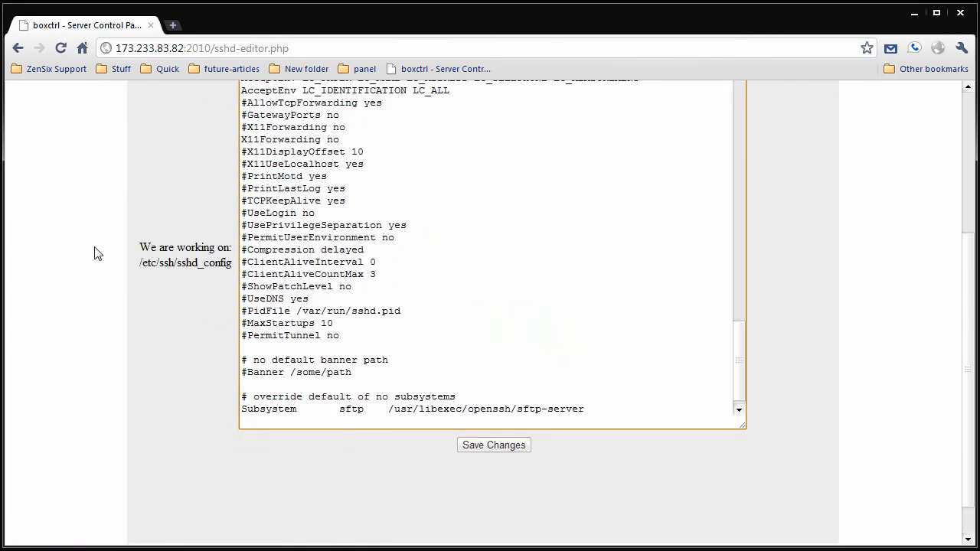
{"action": "left_click", "coordinate": [511, 152]}
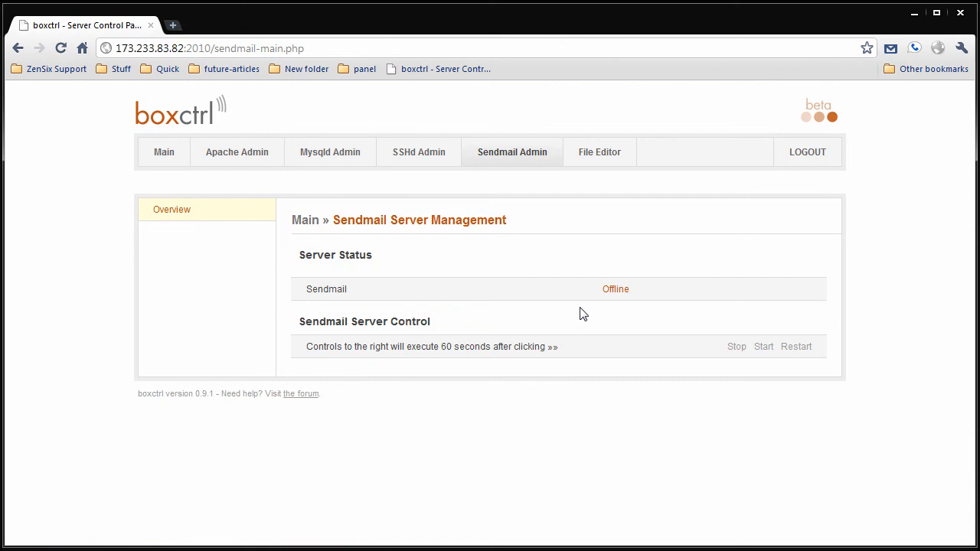
{"action": "mouse_move", "coordinate": [663, 354]}
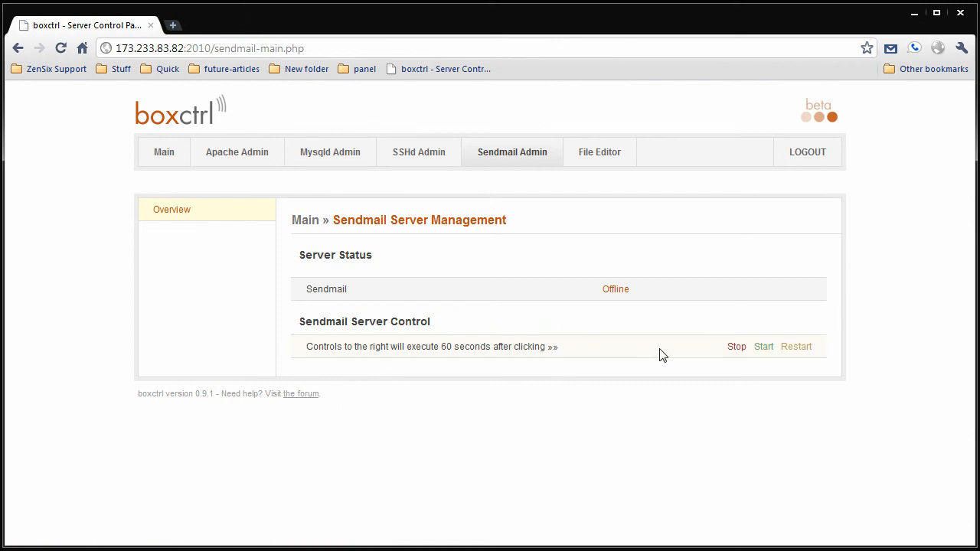
{"action": "mouse_move", "coordinate": [769, 347]}
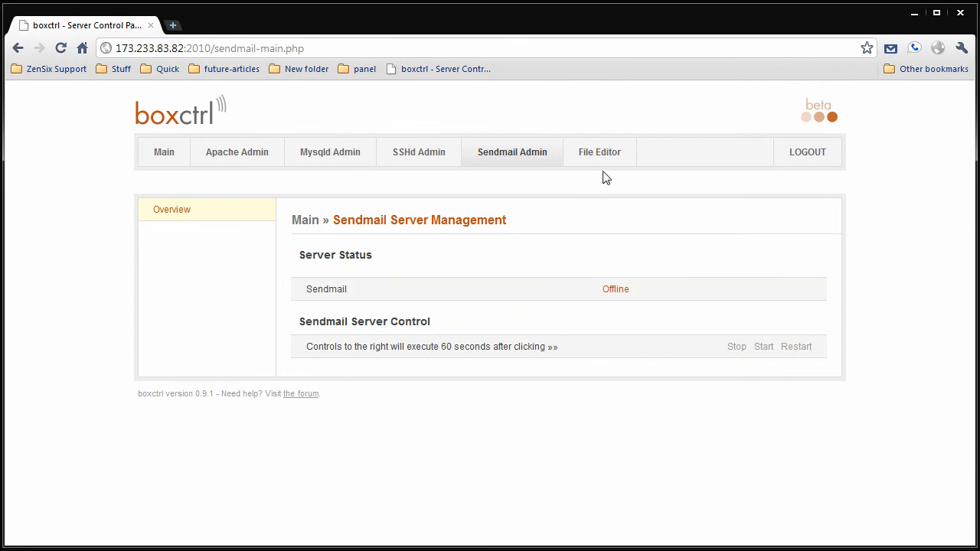
Open the File Editor page and scroll to the Webnight Commander source code notice
{"action": "left_click", "coordinate": [599, 152]}
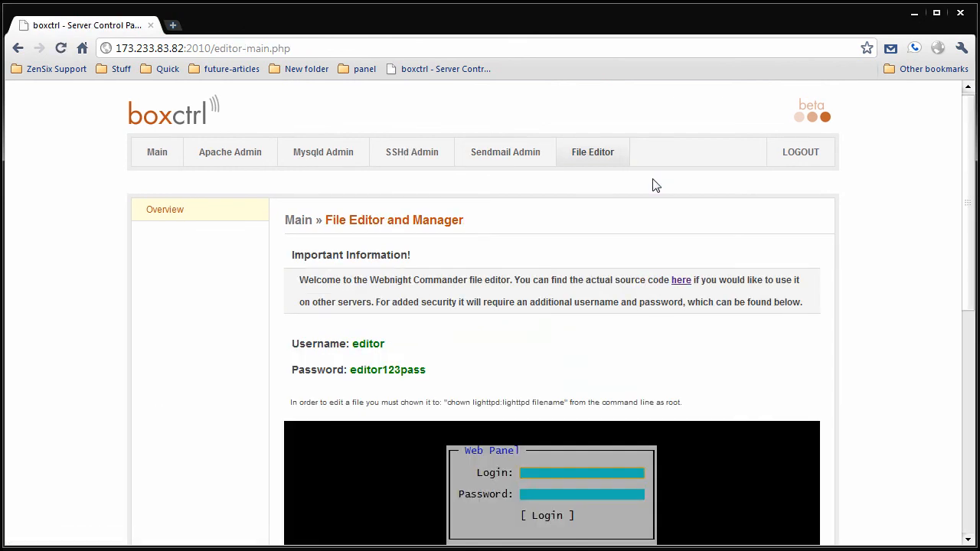
{"action": "scroll", "scroll_direction": "down", "scroll_amount": 3}
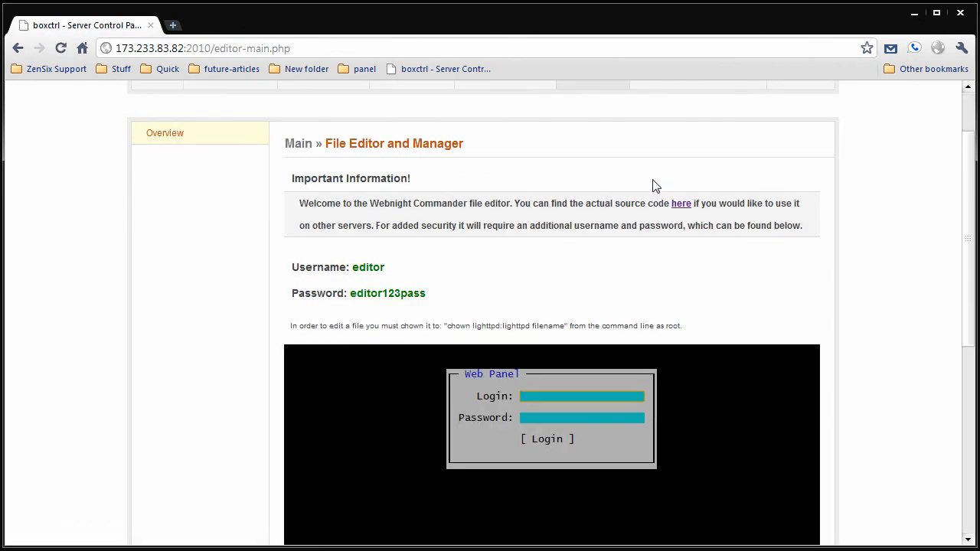
{"action": "scroll", "scroll_direction": "down", "scroll_amount": 3}
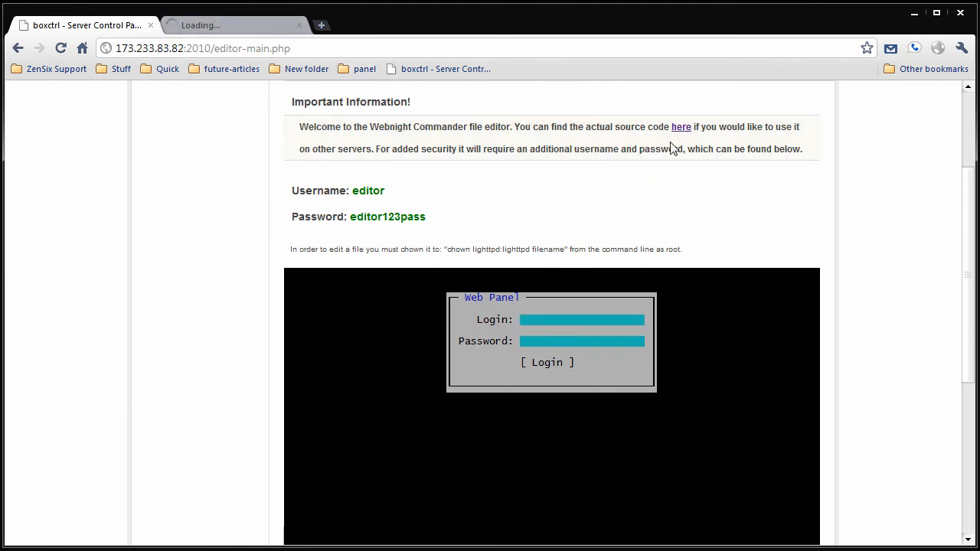
Skim the Webnight Commander SourceForge project summary, then close that page
{"action": "left_click", "coordinate": [681, 126]}
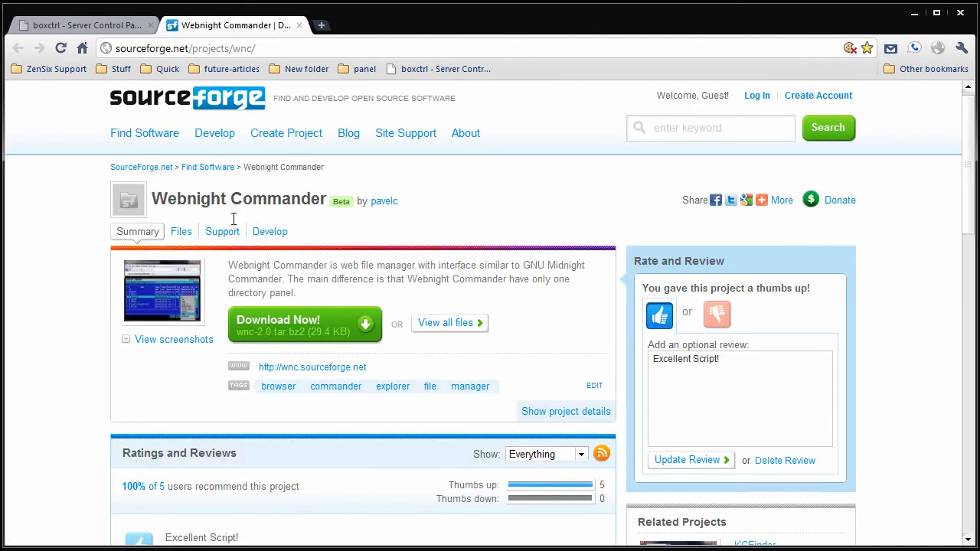
{"action": "scroll", "scroll_direction": "down", "scroll_amount": 3}
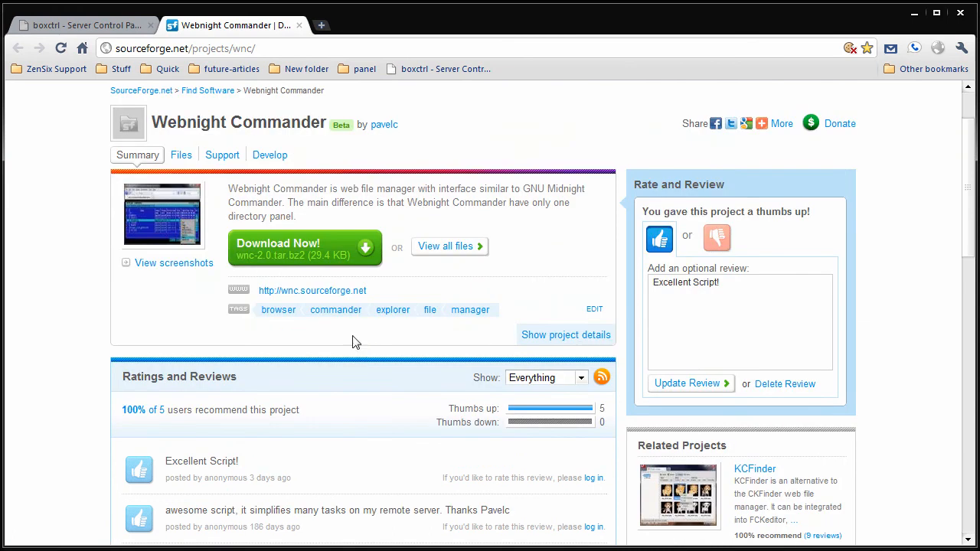
{"action": "left_click", "coordinate": [85, 24]}
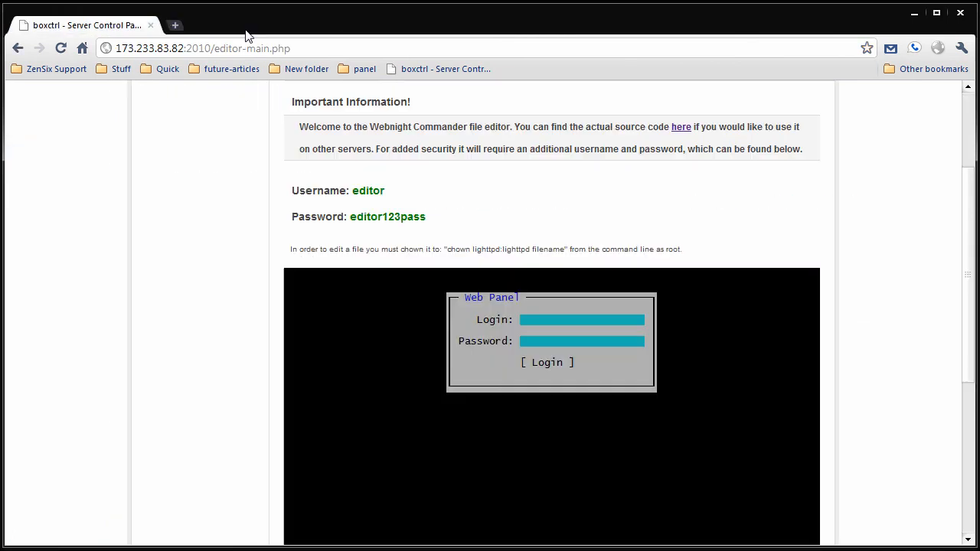
Log in to the Webnight Commander web panel as 'editor' to list the server root
{"action": "scroll", "scroll_direction": "down", "scroll_amount": 3}
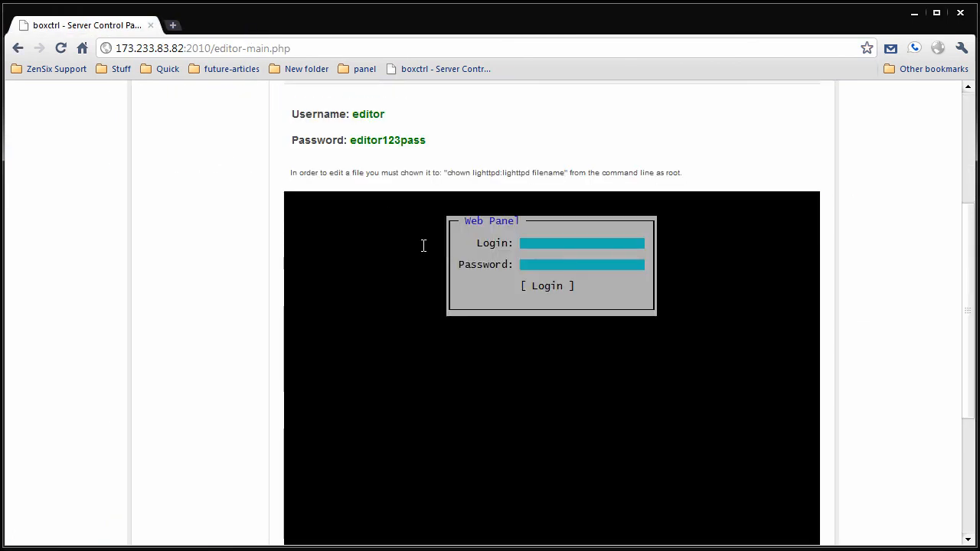
{"action": "double_click", "coordinate": [367, 114]}
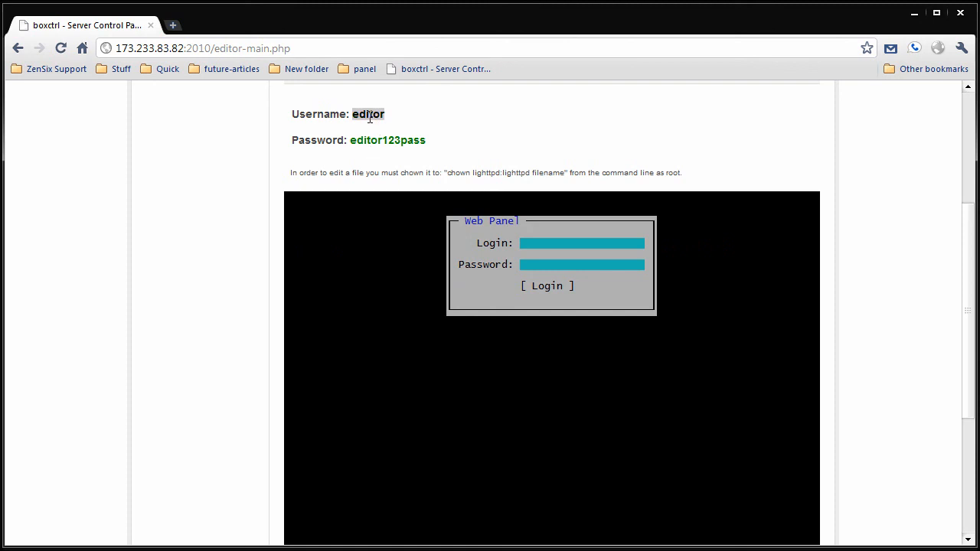
{"action": "type", "text": "editor"}
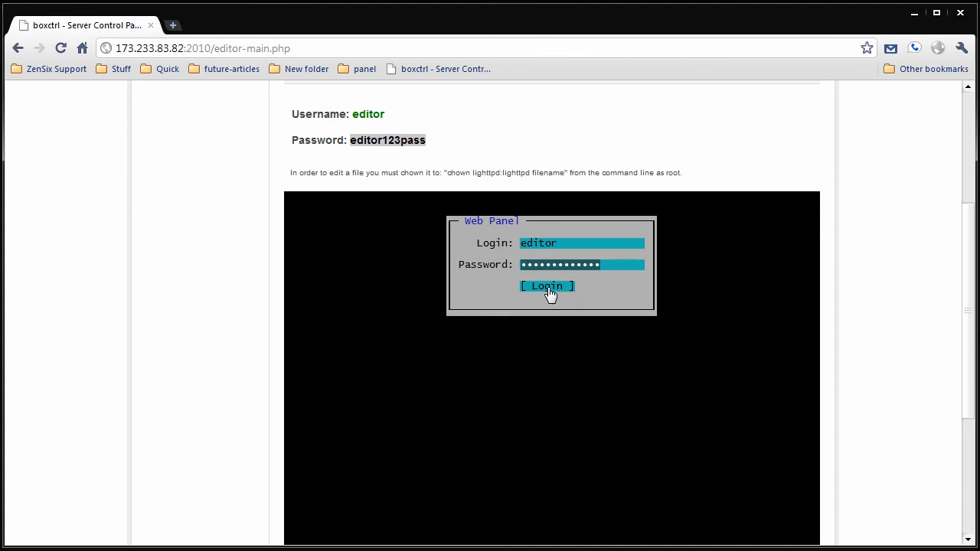
{"action": "left_click", "coordinate": [546, 285]}
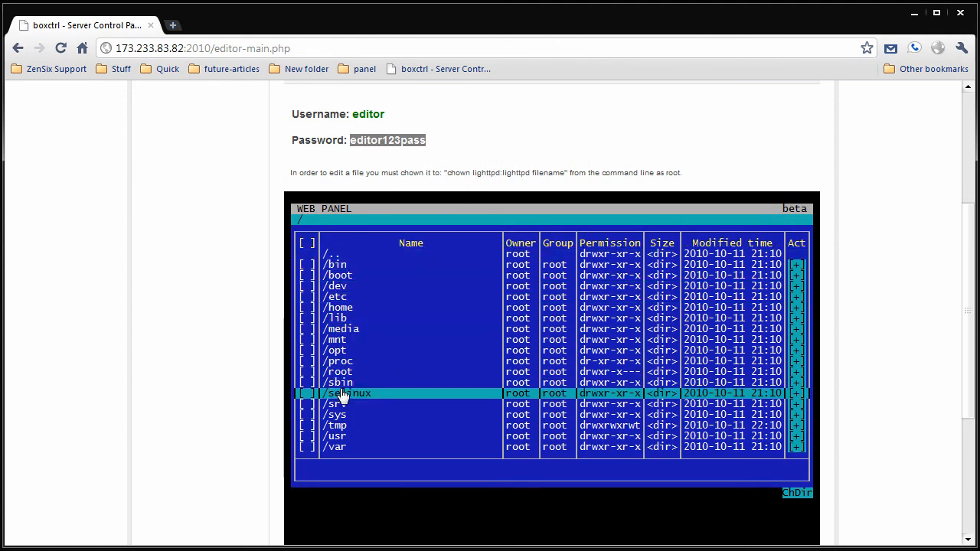
{"action": "mouse_move", "coordinate": [329, 318]}
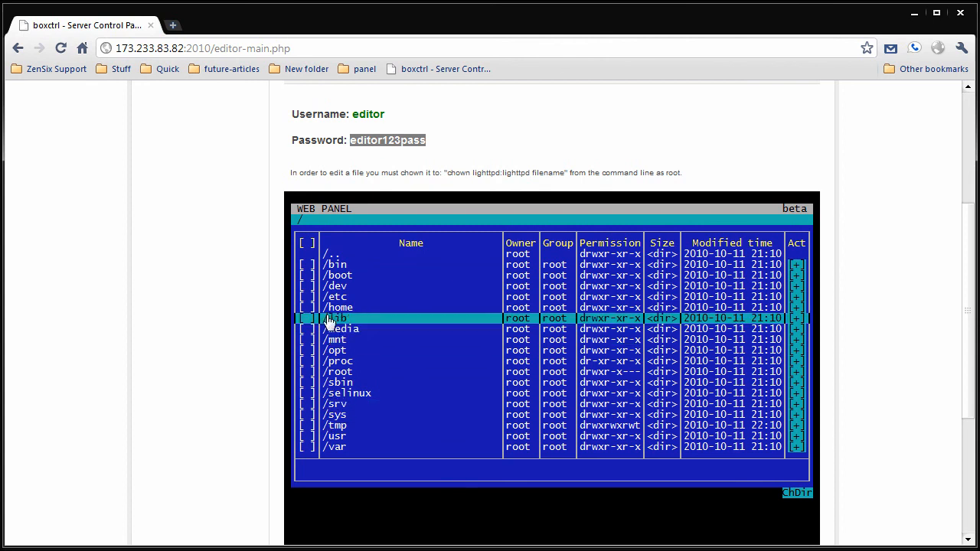
Browse /home, return to root, then go through /srv into www and scroll the listing
{"action": "left_click", "coordinate": [335, 307]}
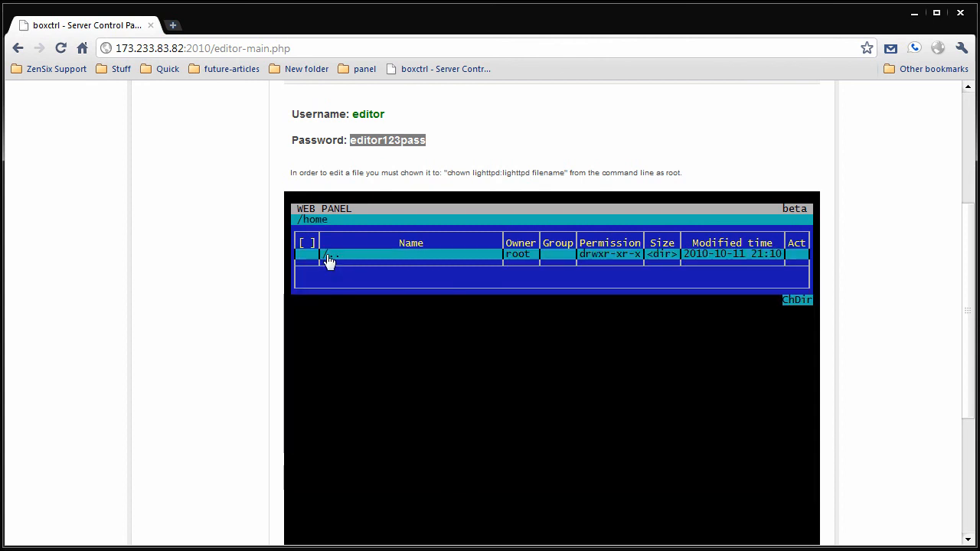
{"action": "left_click", "coordinate": [329, 255]}
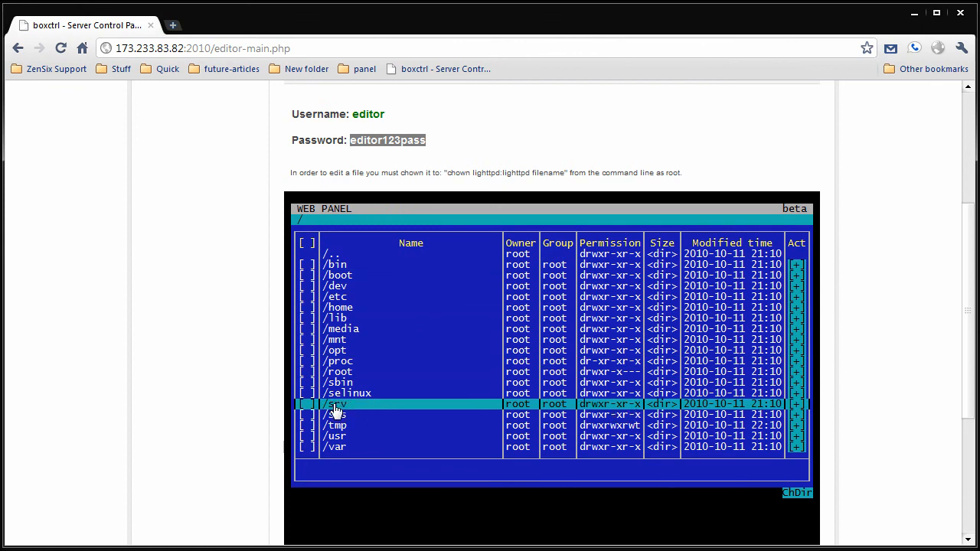
{"action": "left_click", "coordinate": [334, 404]}
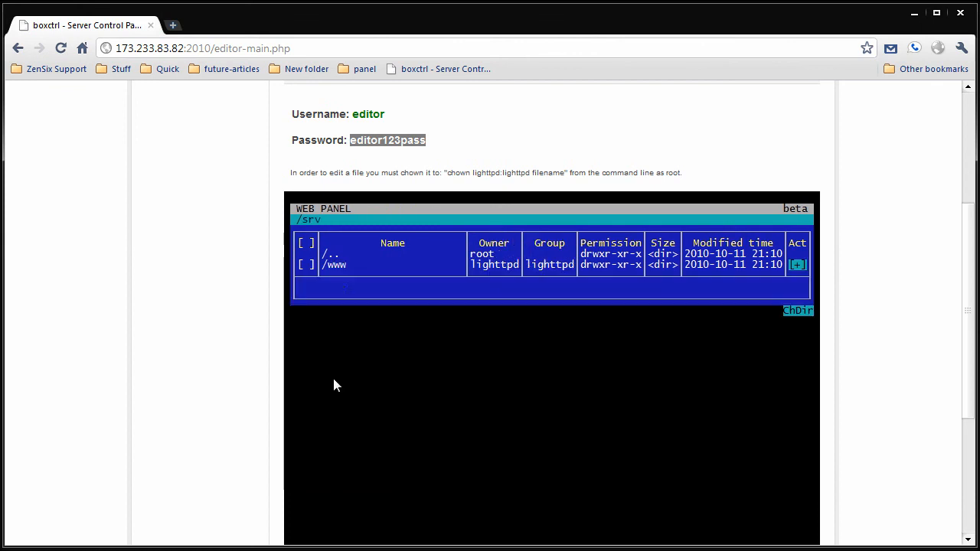
{"action": "left_click", "coordinate": [336, 264]}
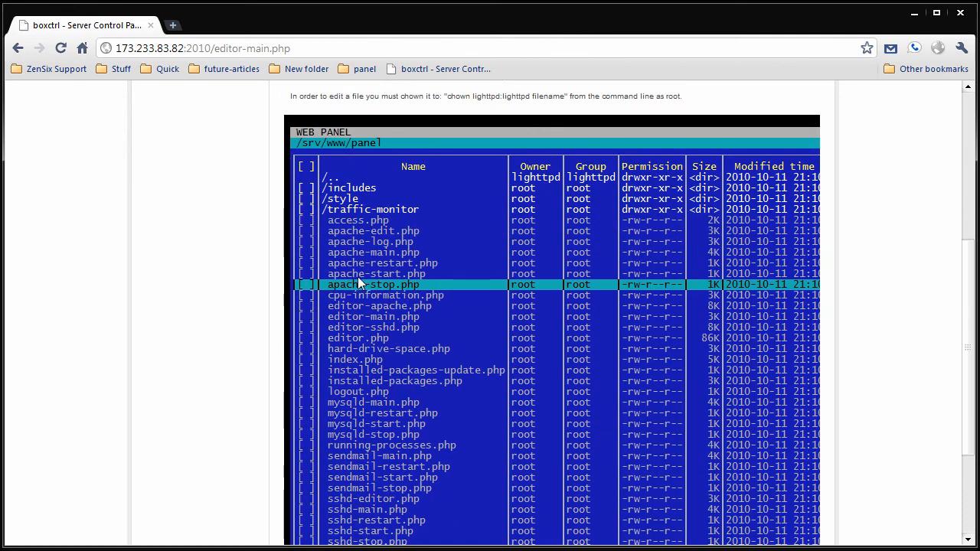
{"action": "scroll", "scroll_direction": "down", "scroll_amount": 3}
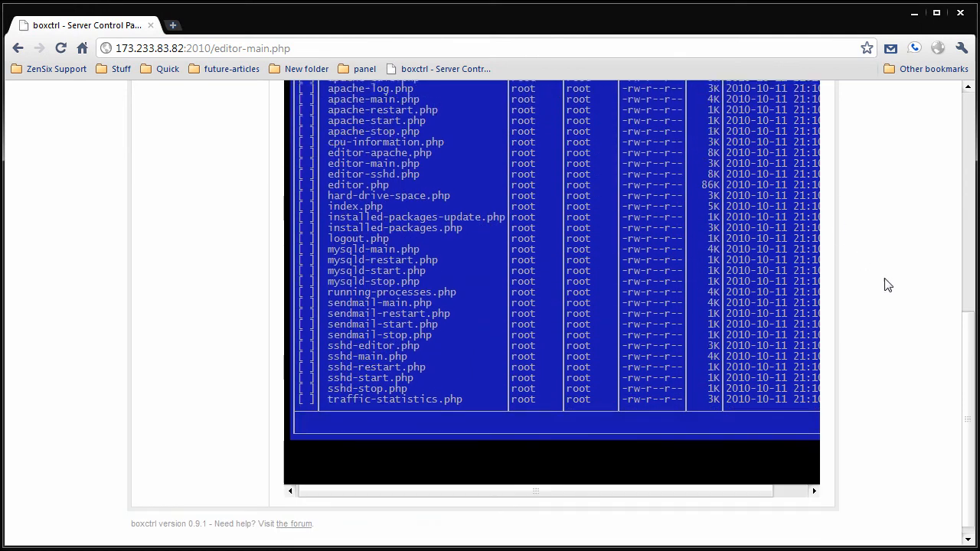
{"action": "scroll", "scroll_direction": "down", "scroll_amount": 3}
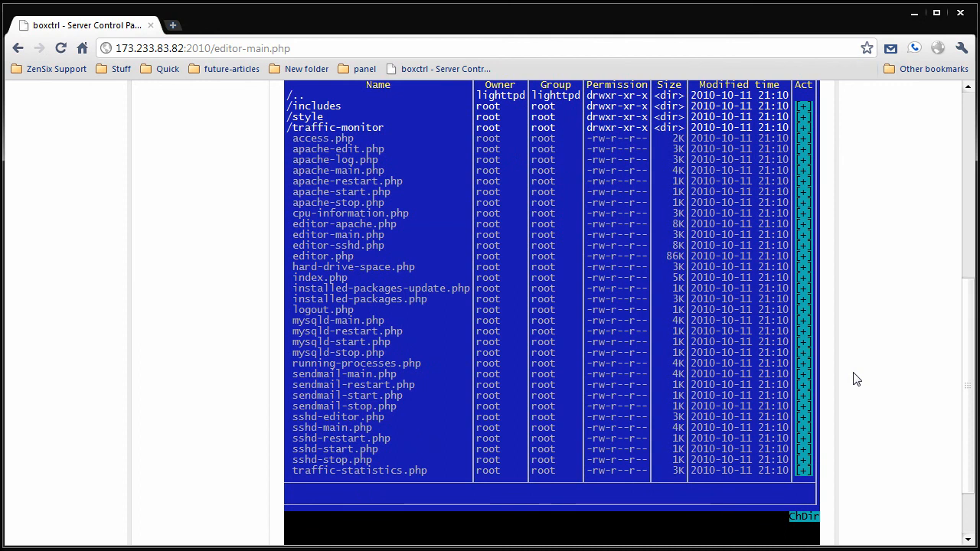
{"action": "mouse_move", "coordinate": [832, 187]}
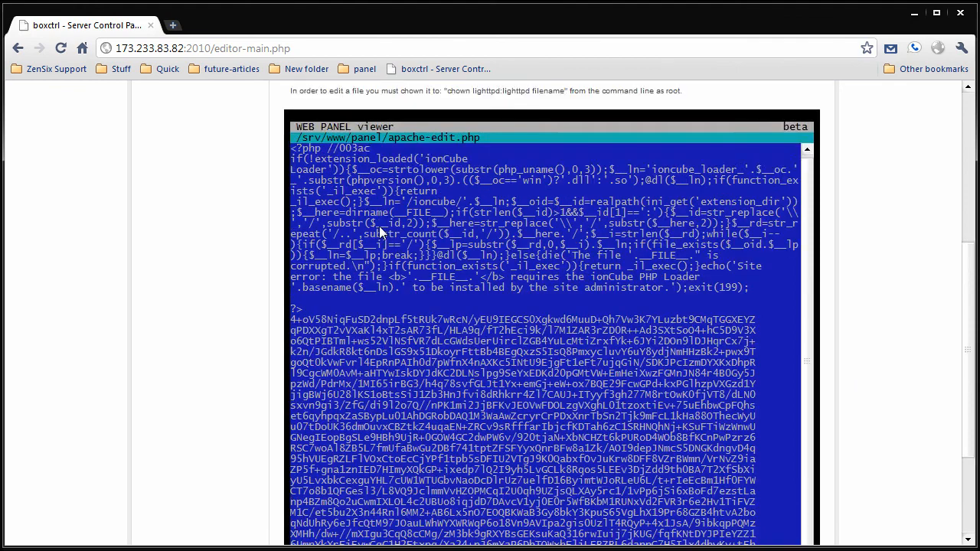
Scroll through the ionCube-encoded apache-edit.php source and quit the viewer
{"action": "scroll", "scroll_direction": "down", "scroll_amount": 3}
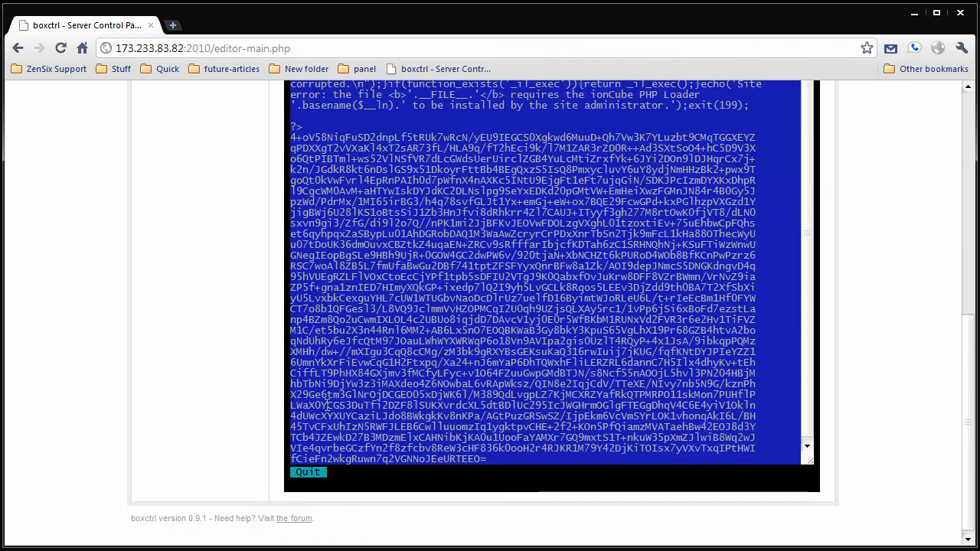
{"action": "left_click", "coordinate": [307, 472]}
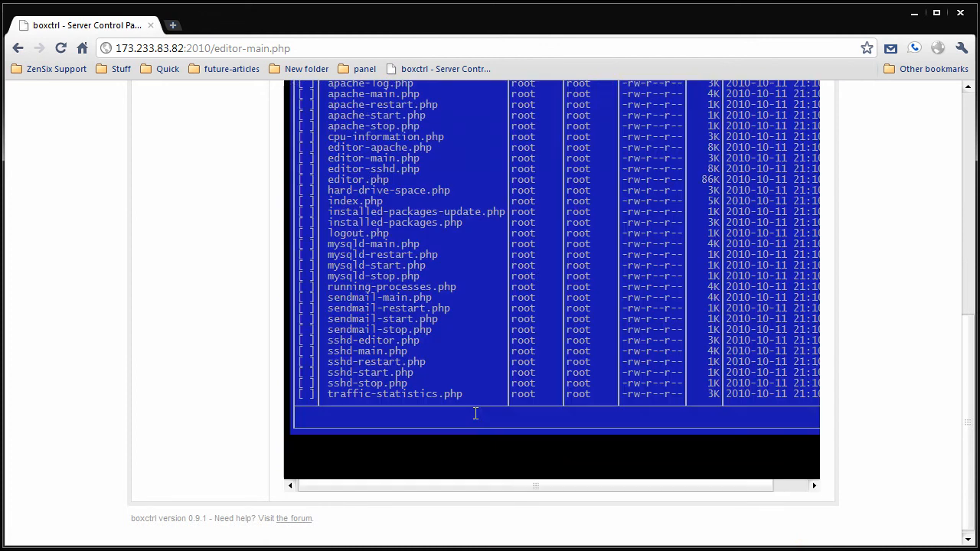
{"action": "left_click", "coordinate": [373, 340]}
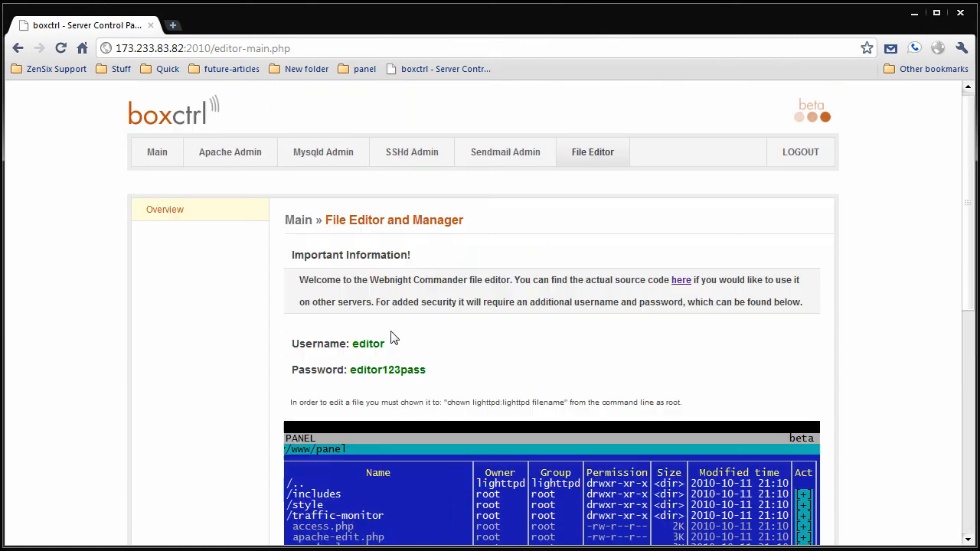
{"action": "mouse_move", "coordinate": [262, 256]}
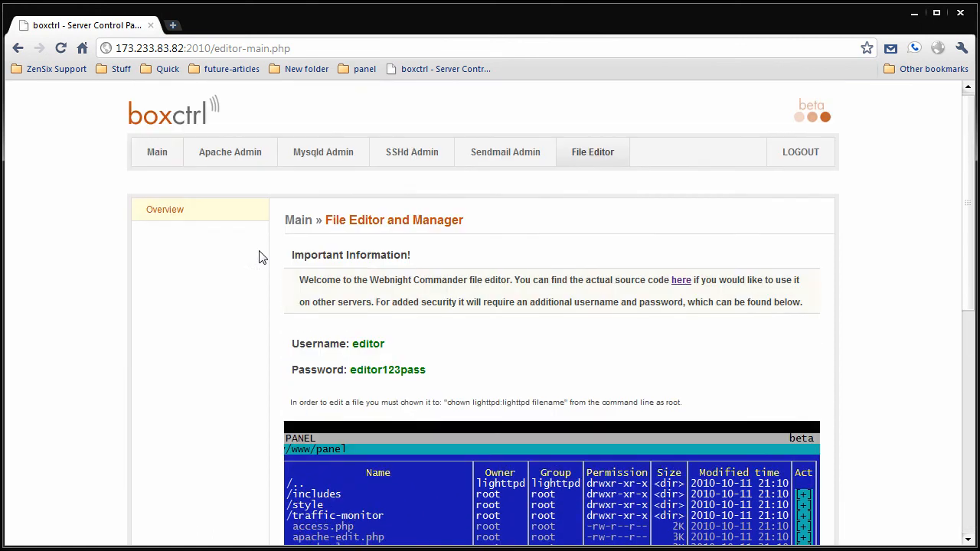
Reopen the Server Overview, then follow the footer forum link to the ZenSix BoxCtrl board
{"action": "left_click", "coordinate": [157, 152]}
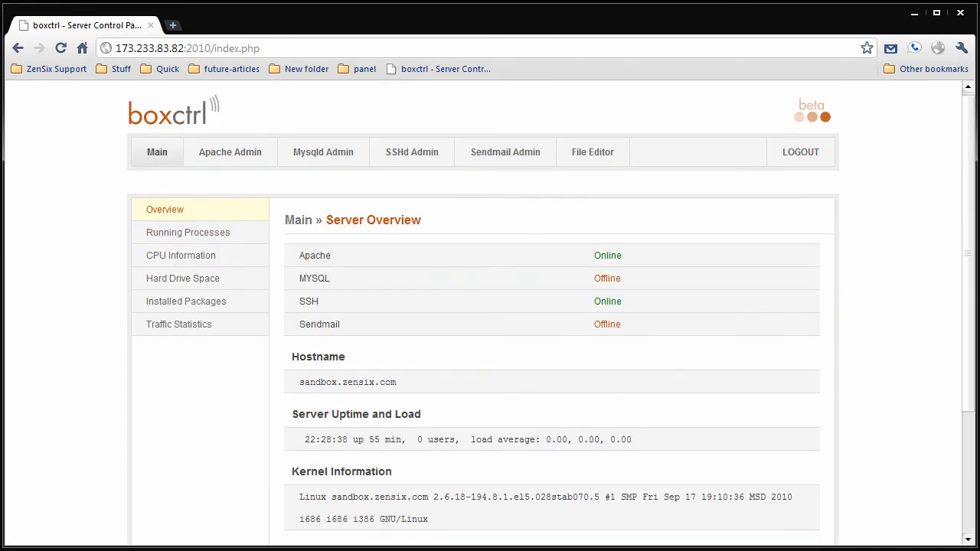
{"action": "mouse_move", "coordinate": [812, 111]}
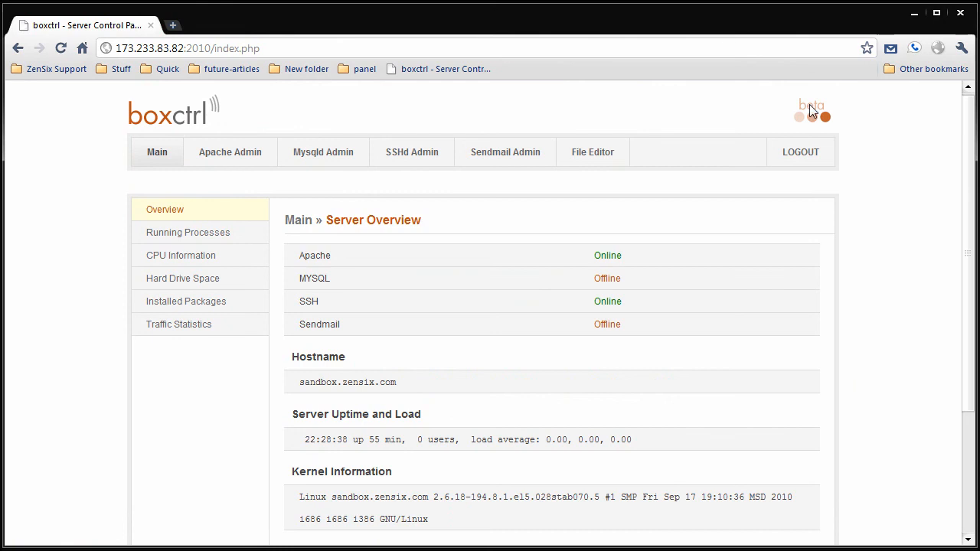
{"action": "scroll", "scroll_direction": "down", "scroll_amount": 3}
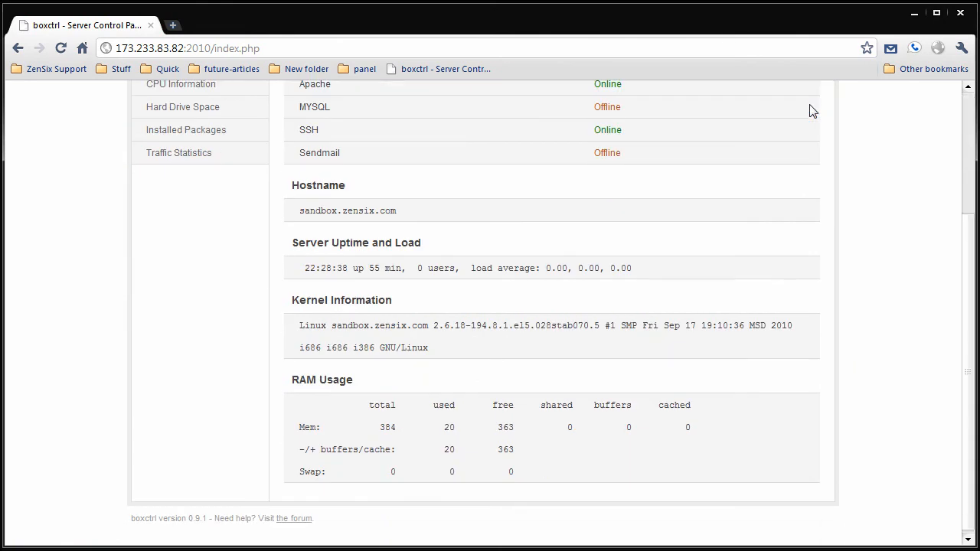
{"action": "mouse_move", "coordinate": [293, 526]}
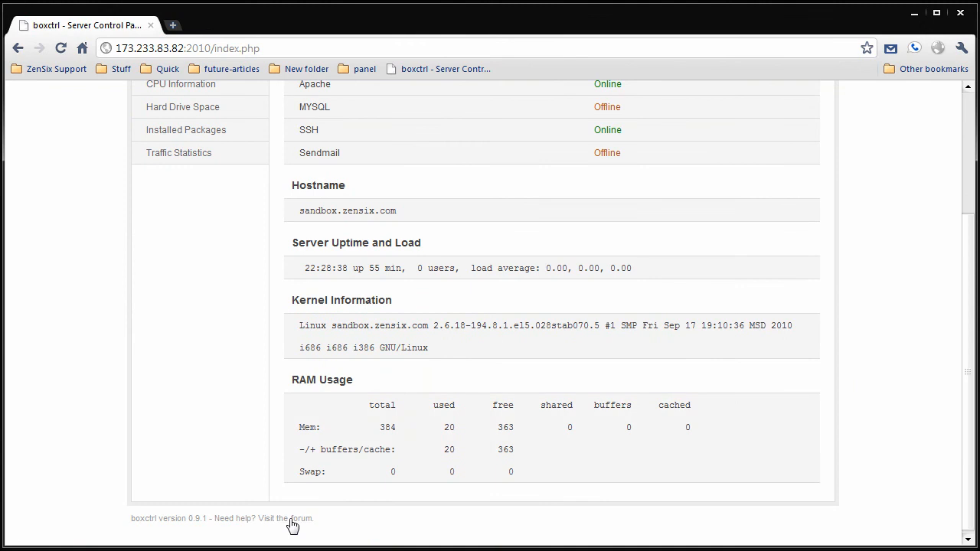
{"action": "left_click", "coordinate": [298, 519]}
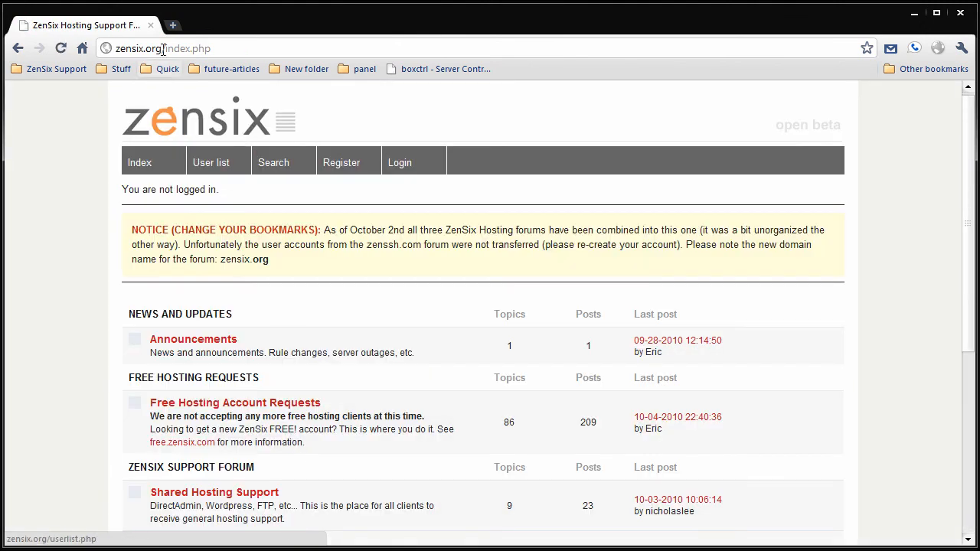
{"action": "scroll", "scroll_direction": "down", "scroll_amount": 3}
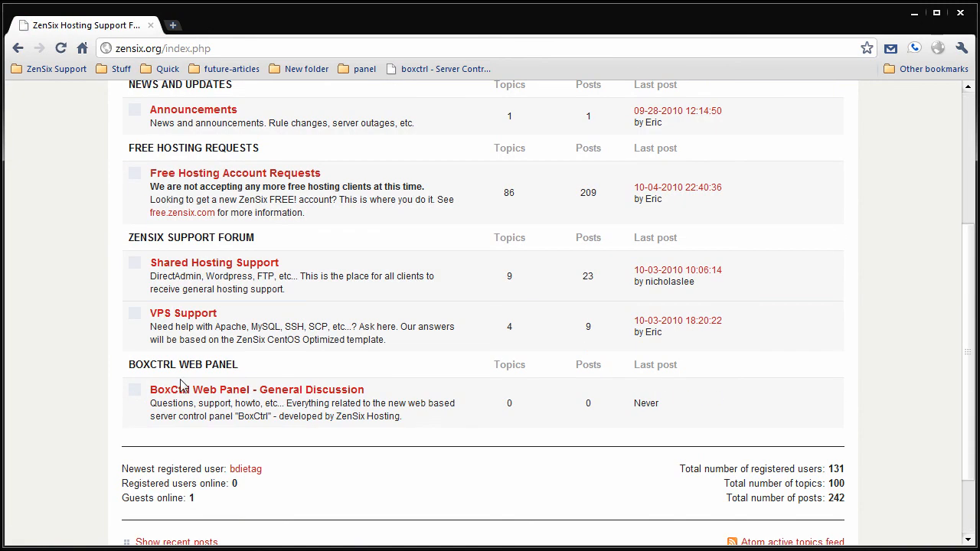